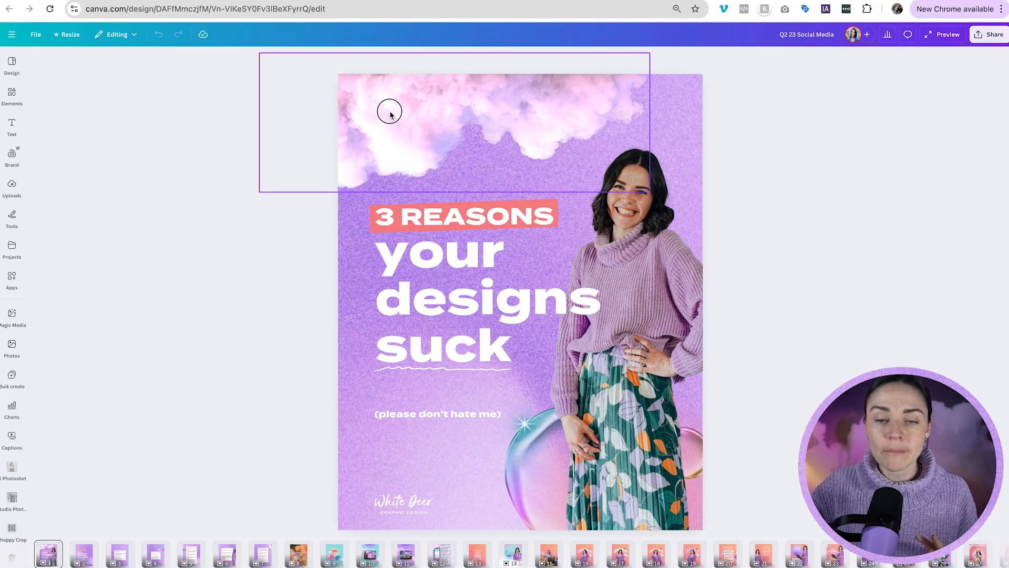
Select the pink cloud graphic at the top of the poster and browse the Elements panel
click(390, 113)
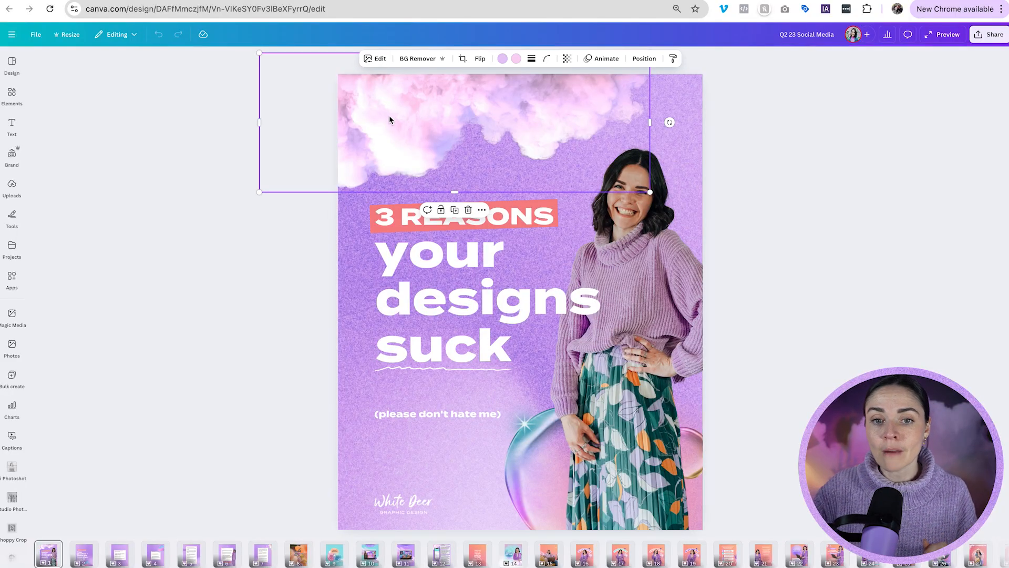
click(11, 97)
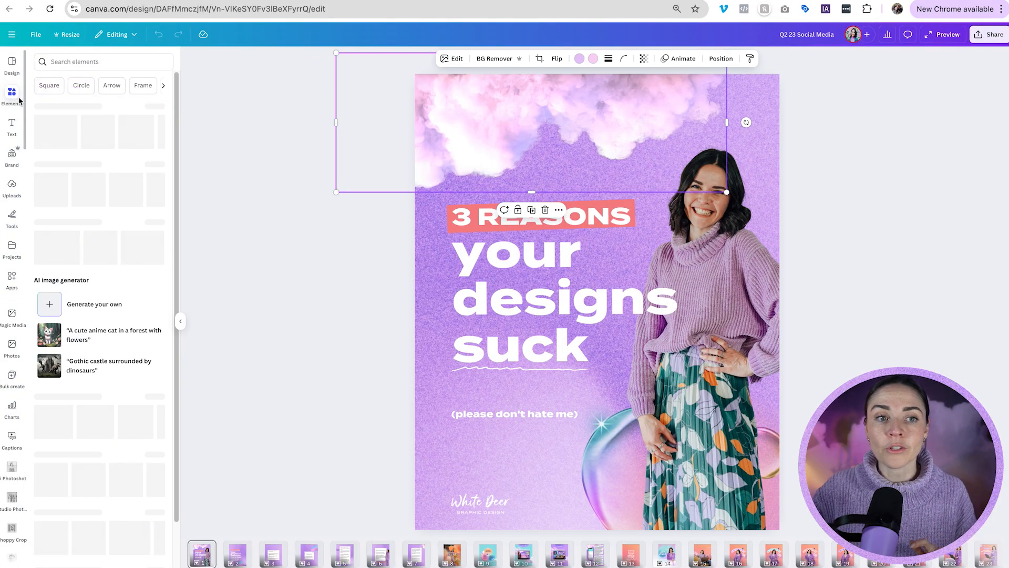
click(11, 95)
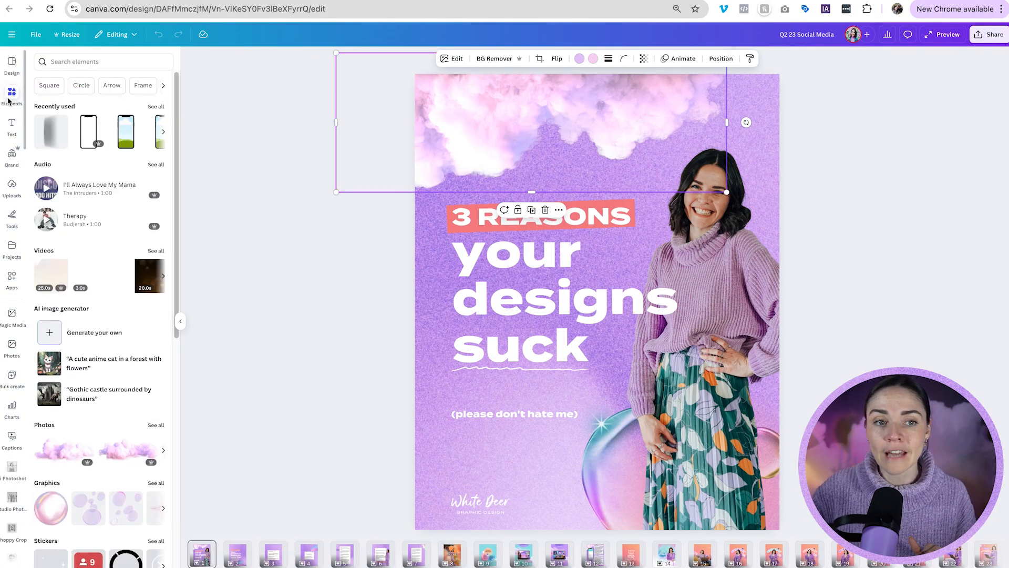
scroll(down, 3)
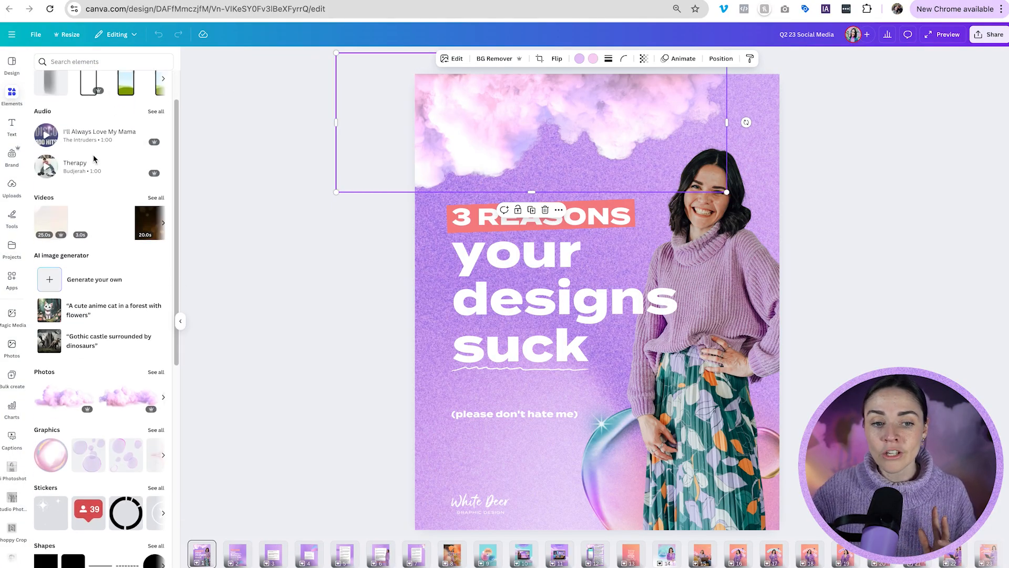
scroll(up, 3)
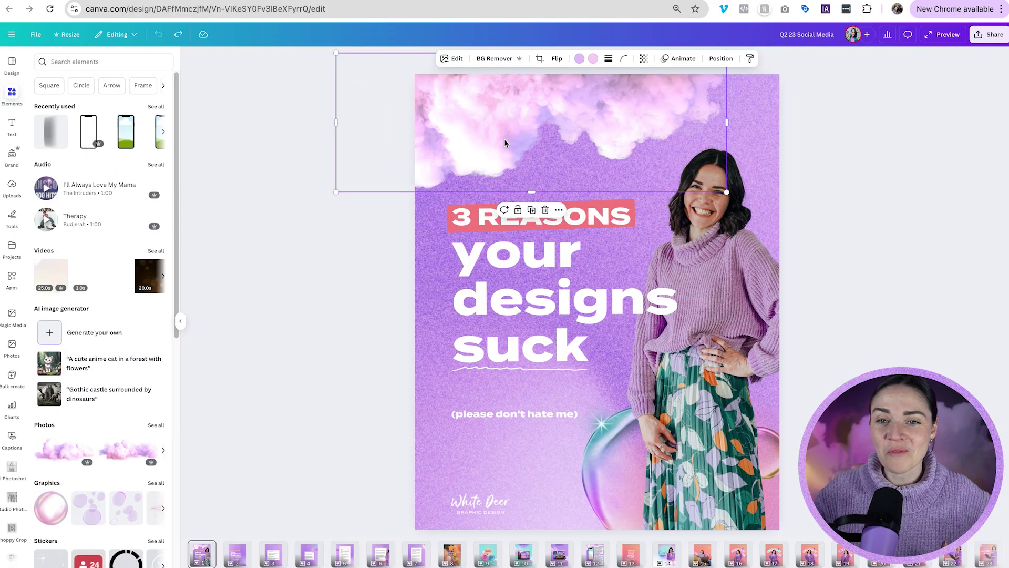
mouse_move(524, 151)
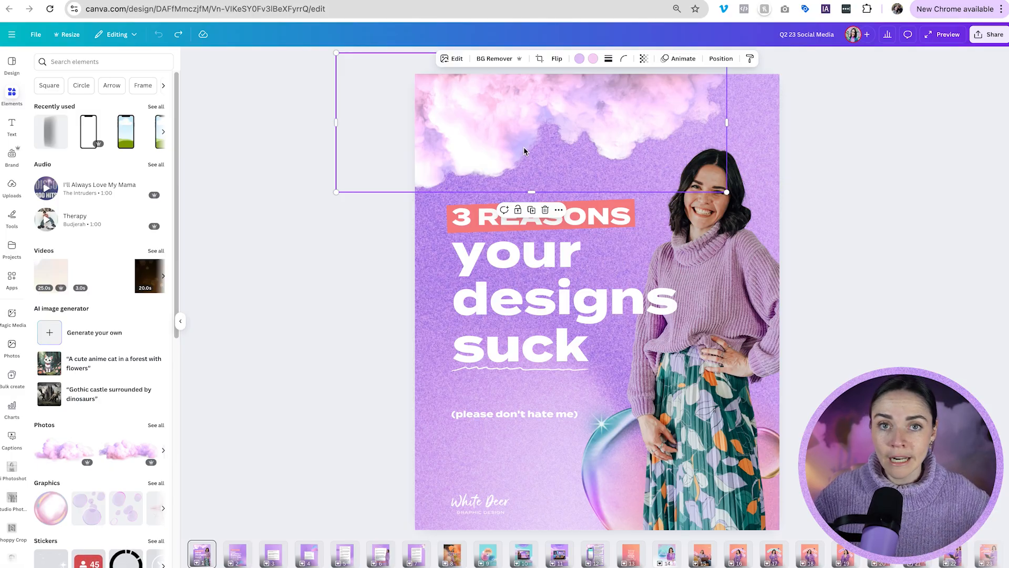
mouse_move(534, 145)
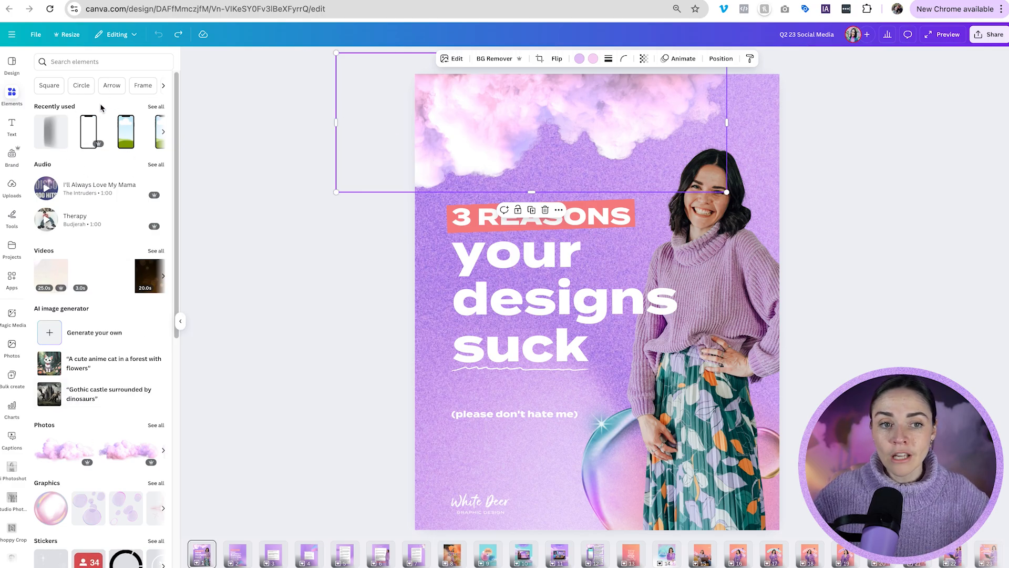
Search the elements library for "cloud"
click(103, 61)
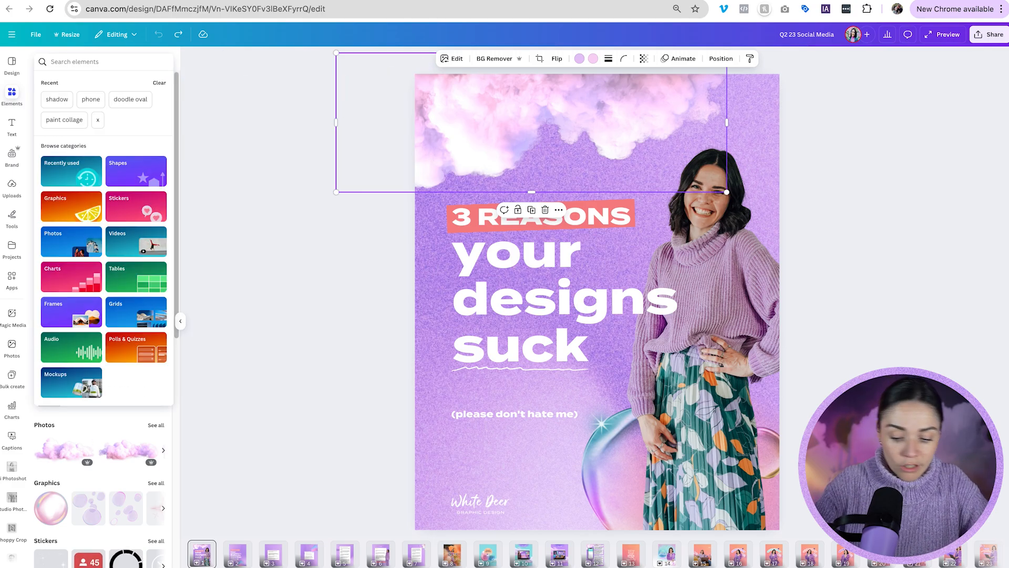
text(cloud)
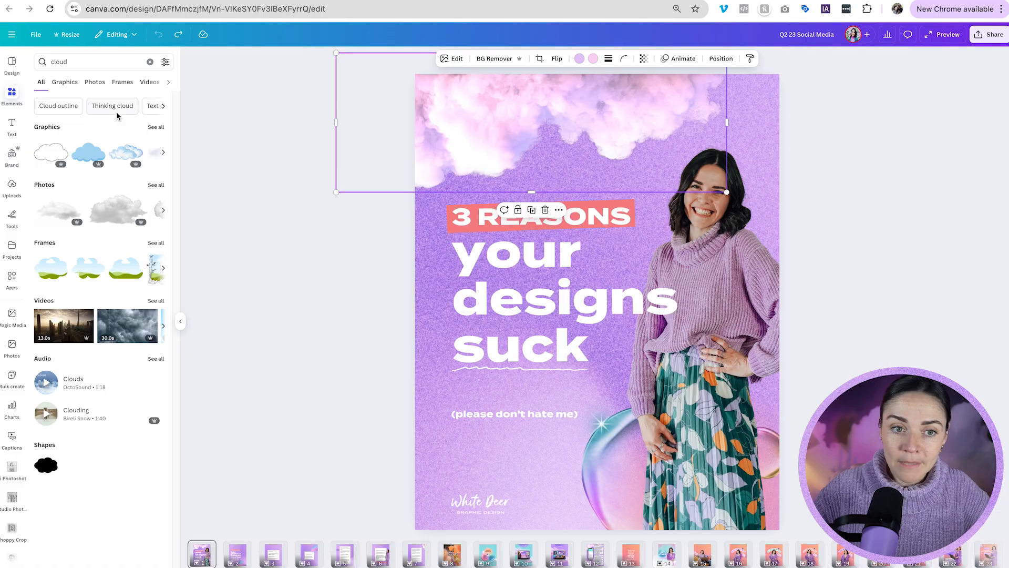
mouse_move(564, 152)
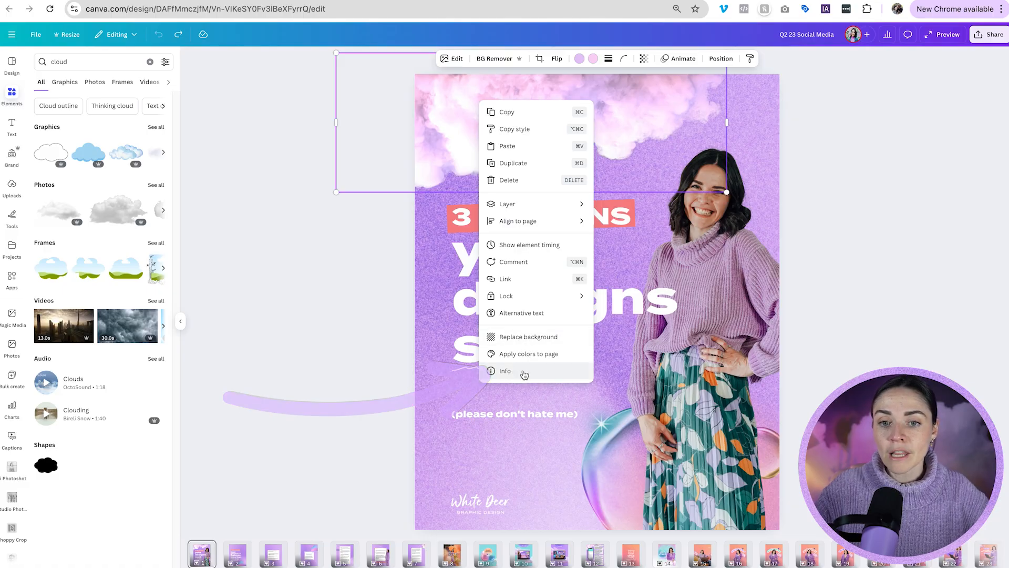
Check the cloud graphic's Info and folder picker, then view its pastel cloud collection
click(505, 370)
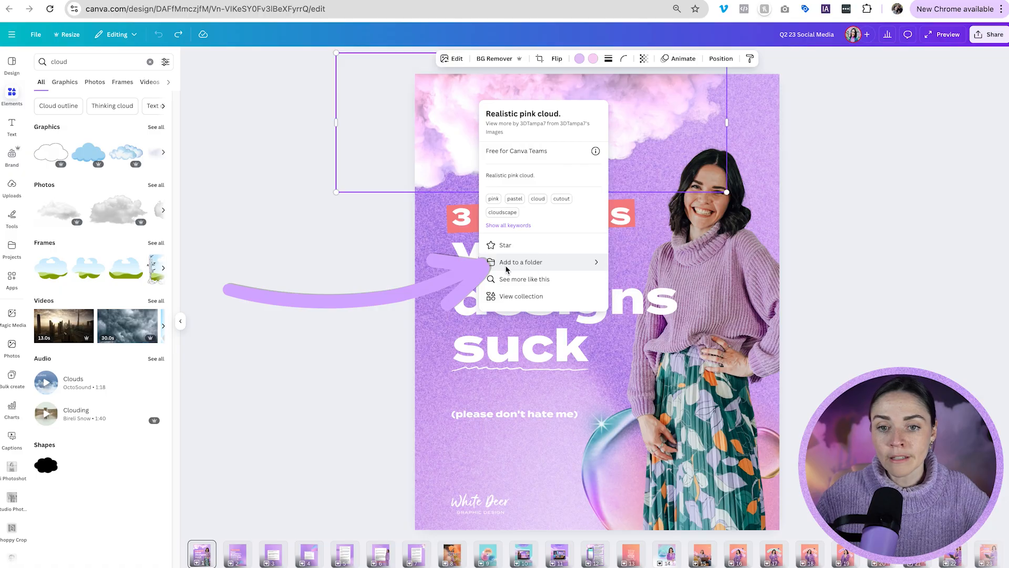
mouse_move(516, 283)
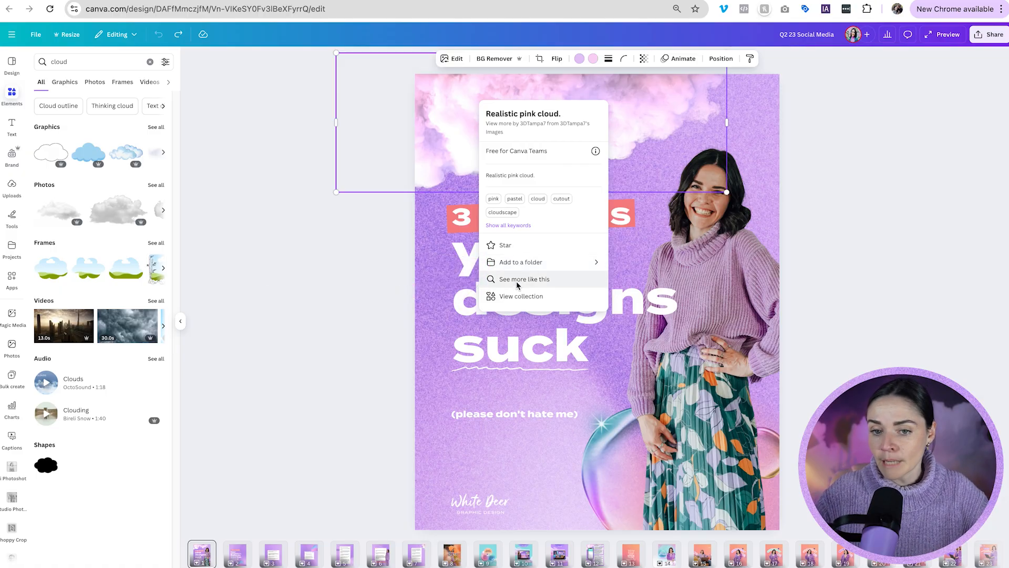
mouse_move(531, 121)
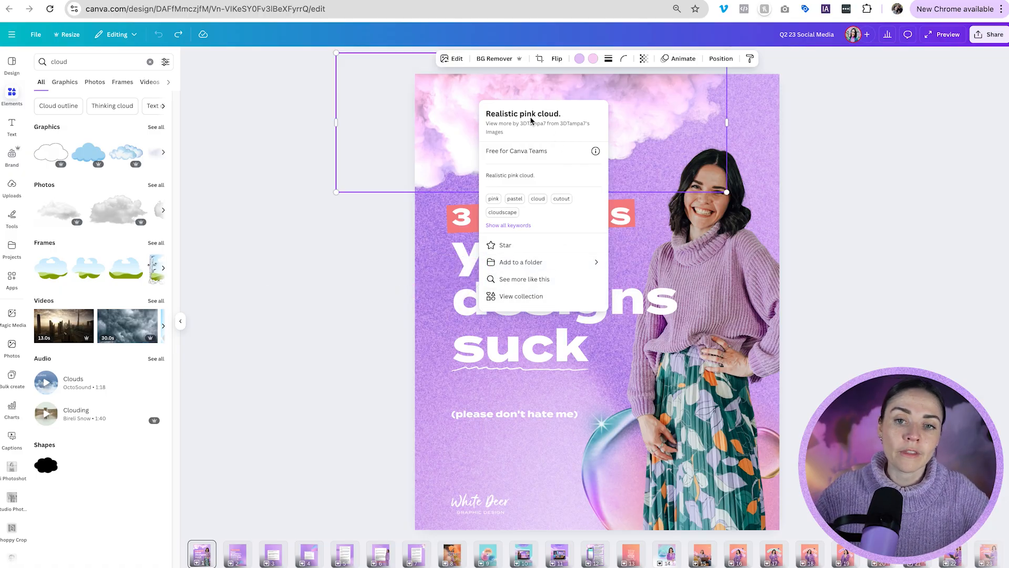
mouse_move(568, 118)
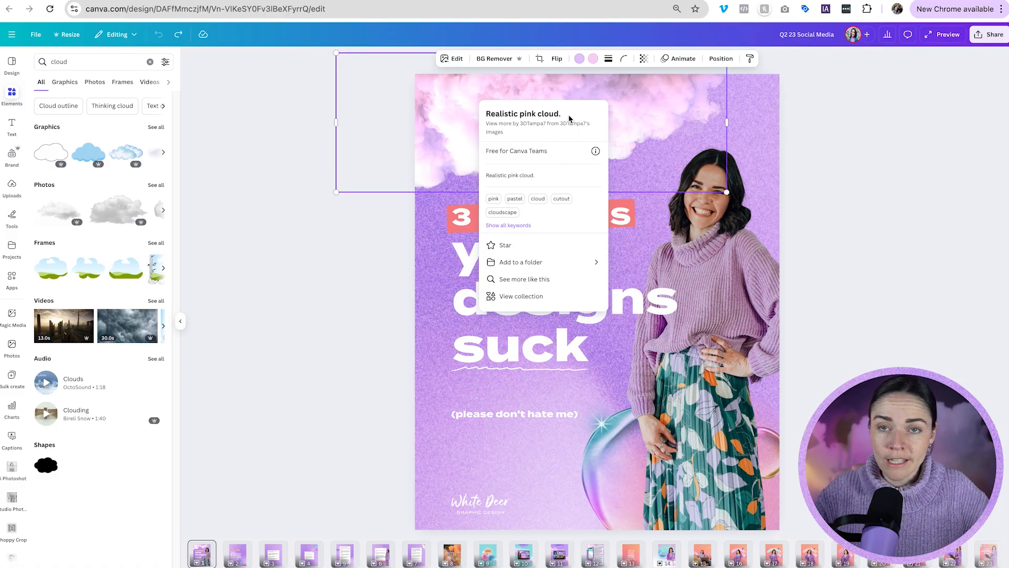
mouse_move(518, 279)
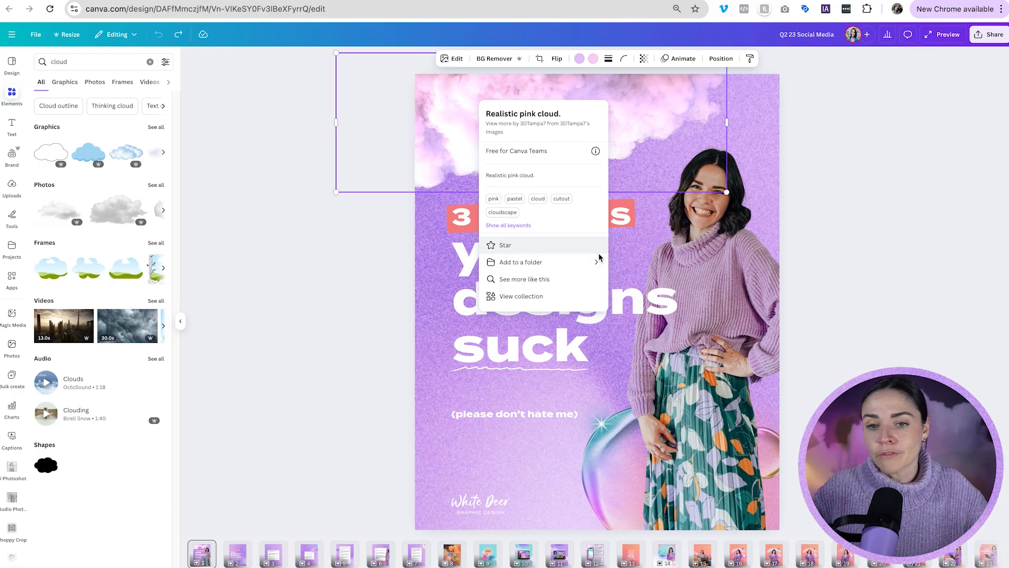
click(520, 261)
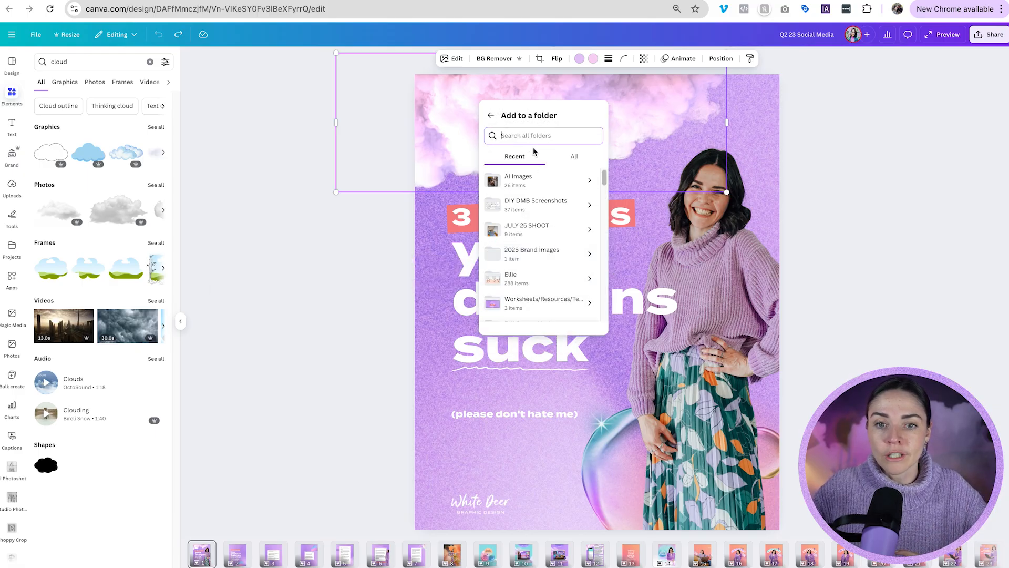
mouse_move(537, 229)
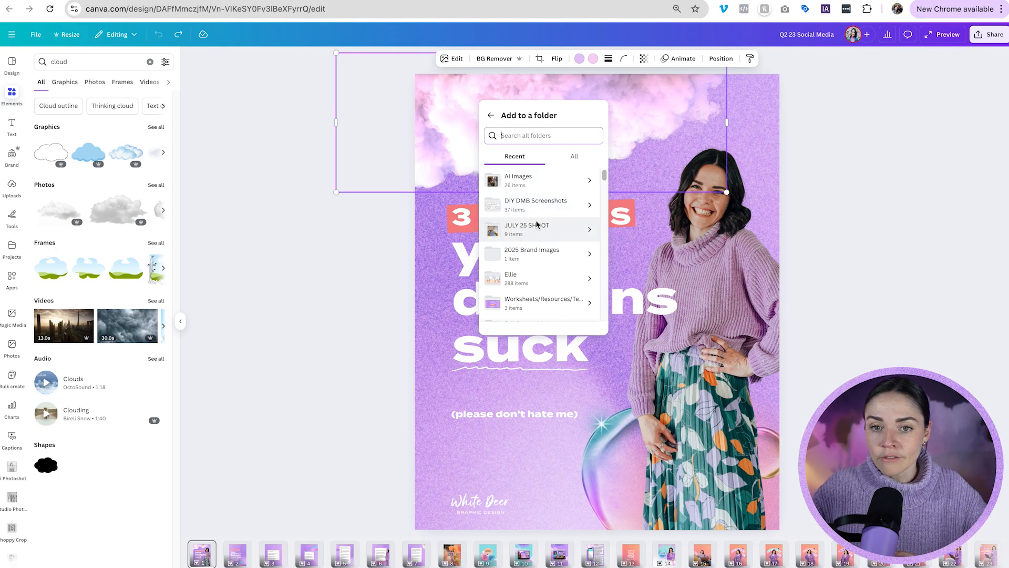
click(573, 155)
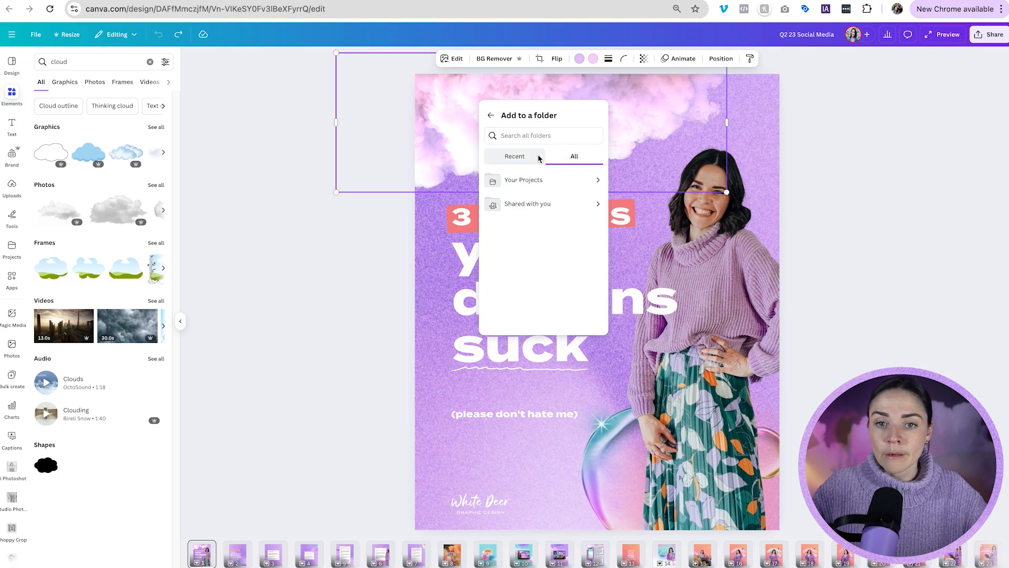
click(514, 156)
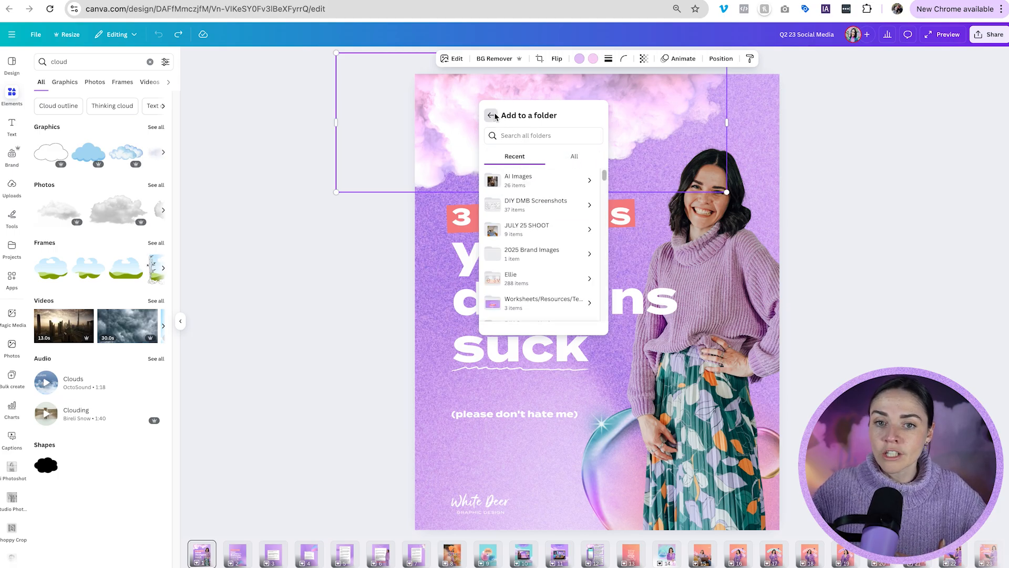
click(493, 115)
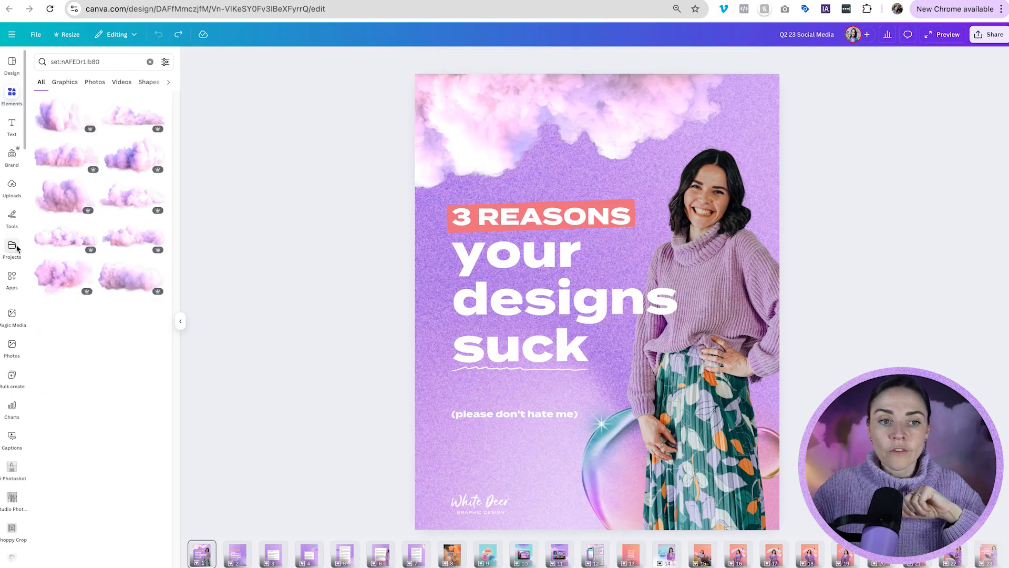
Open the Projects panel with recent designs, Starred and AI Images folders
click(11, 249)
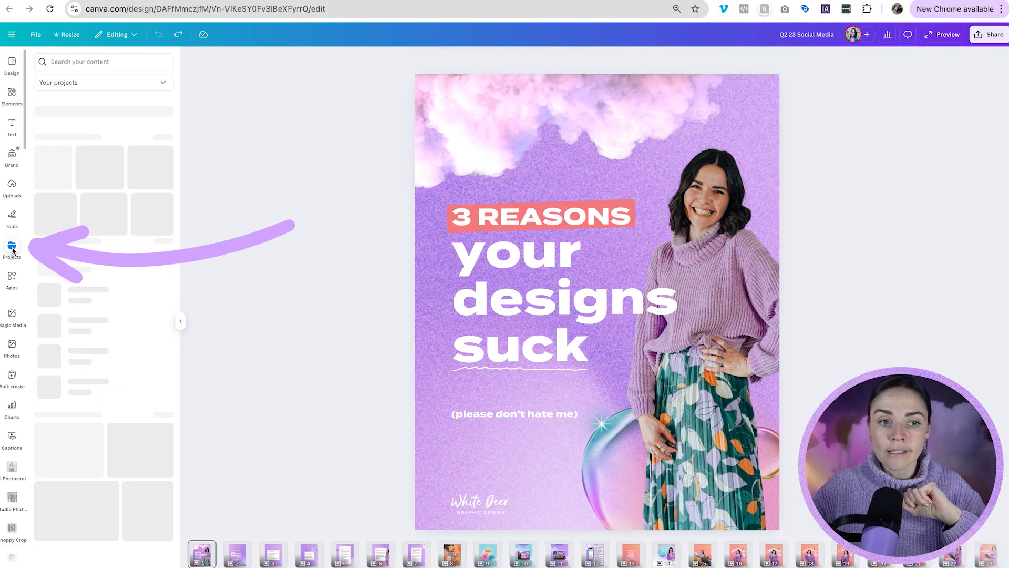
click(12, 250)
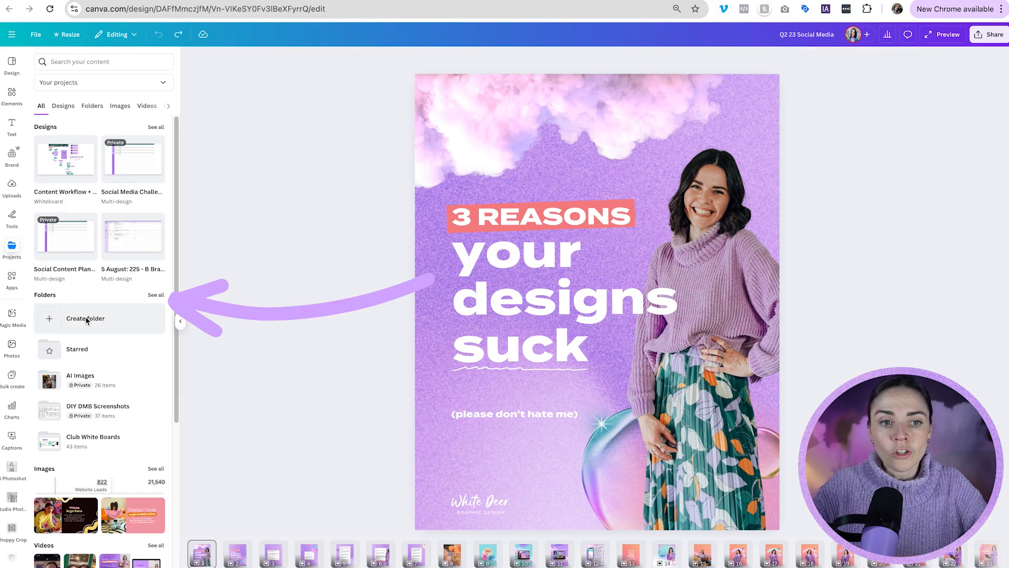
Create a new private folder named "BRAND ELEMENTS" in Projects
click(84, 318)
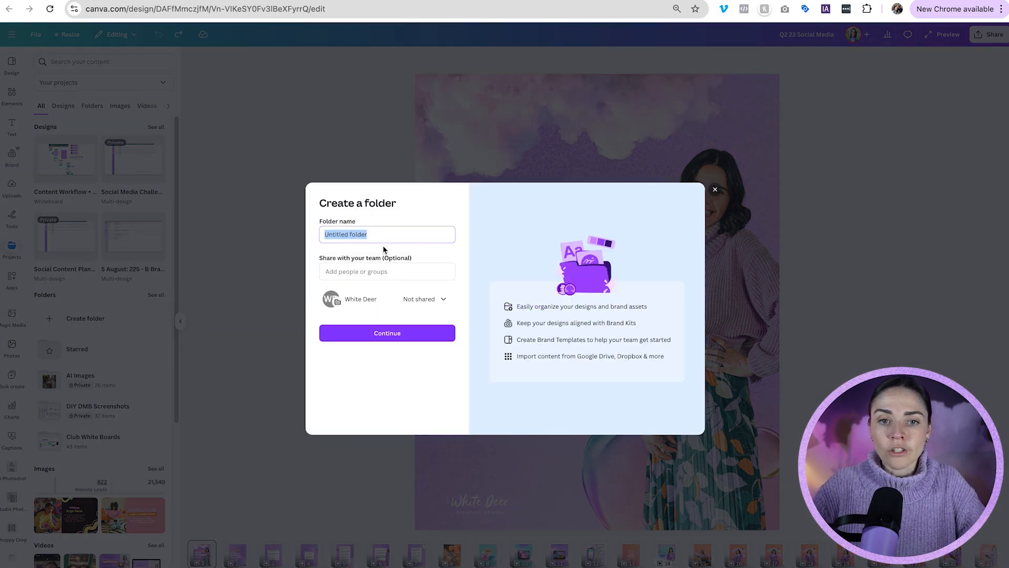
text(B)
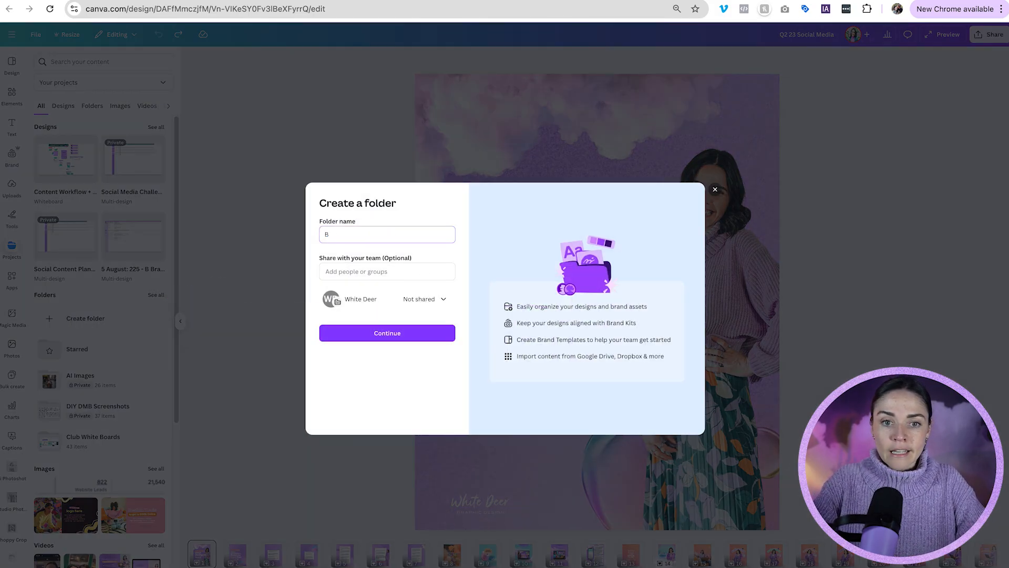
text(RAND ELEM)
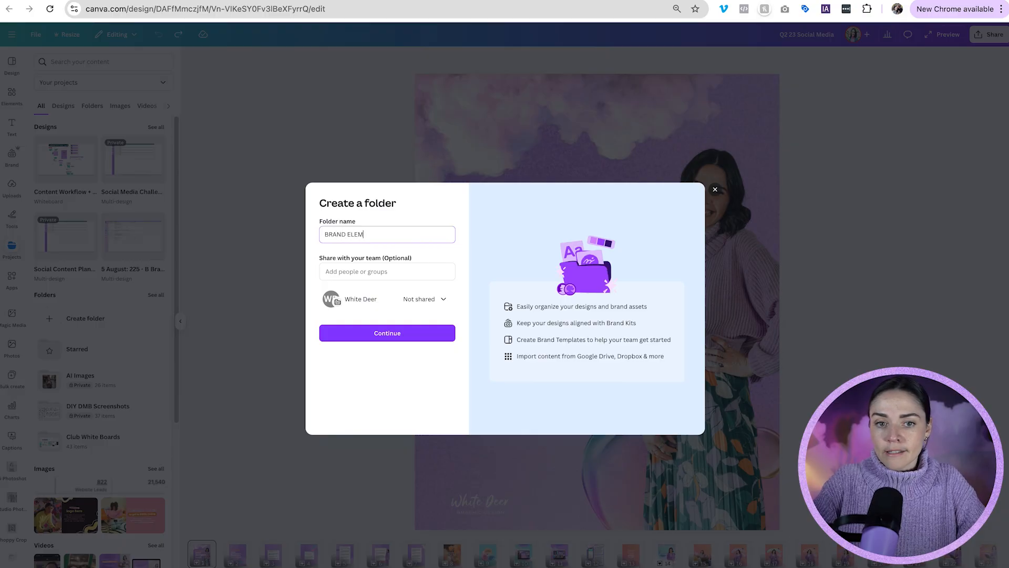
text(ENTS)
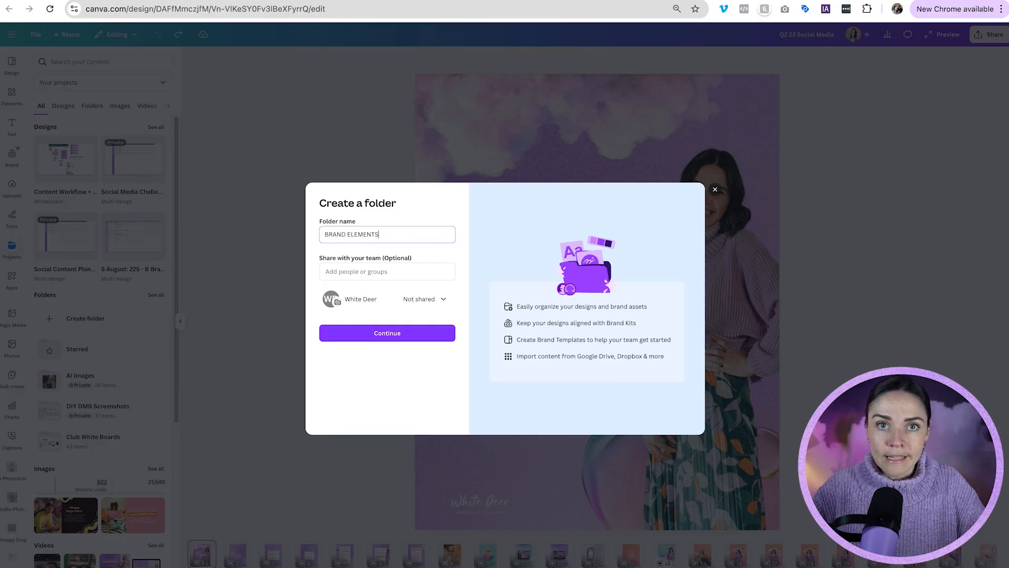
mouse_move(446, 267)
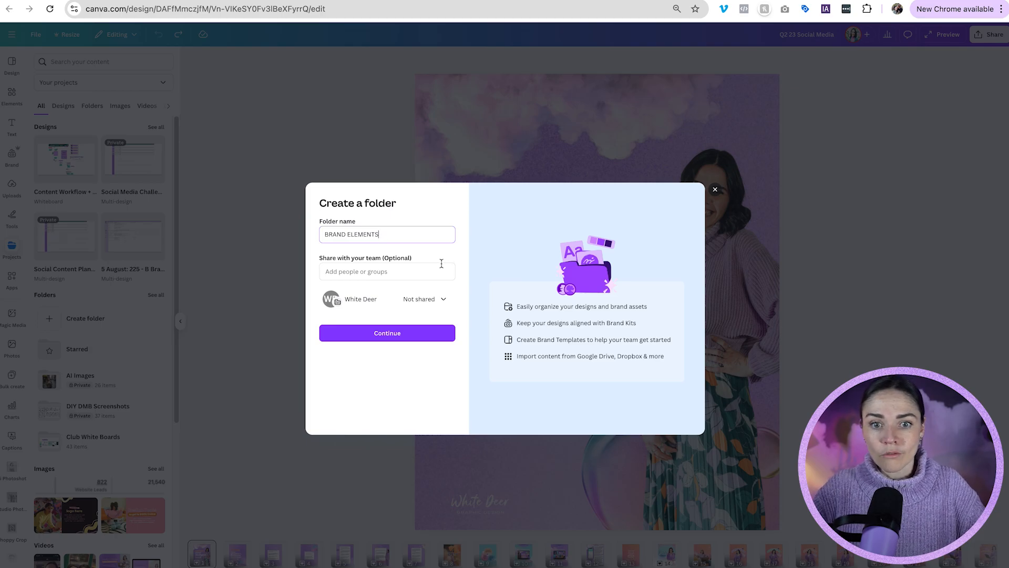
click(387, 333)
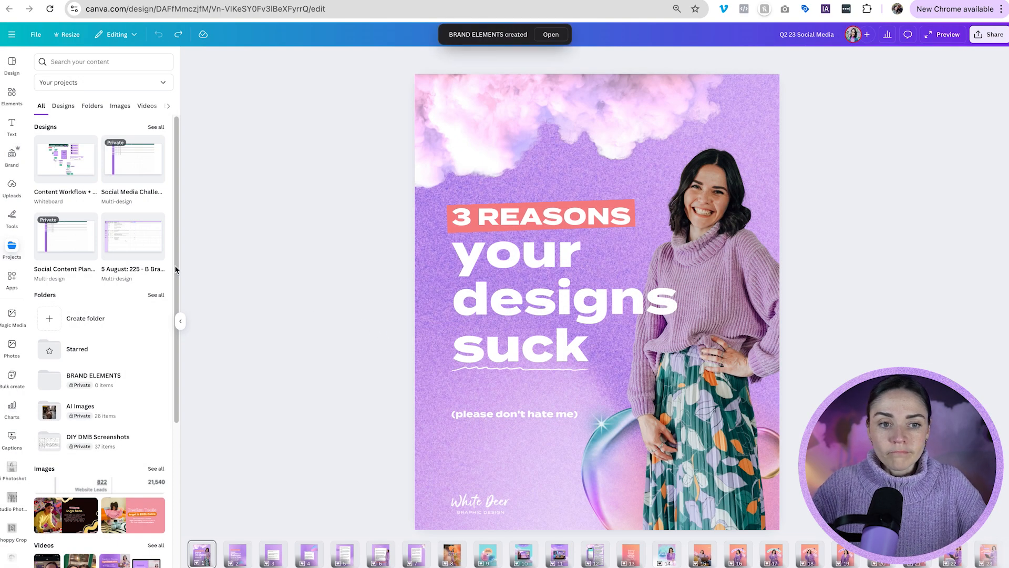
mouse_move(113, 381)
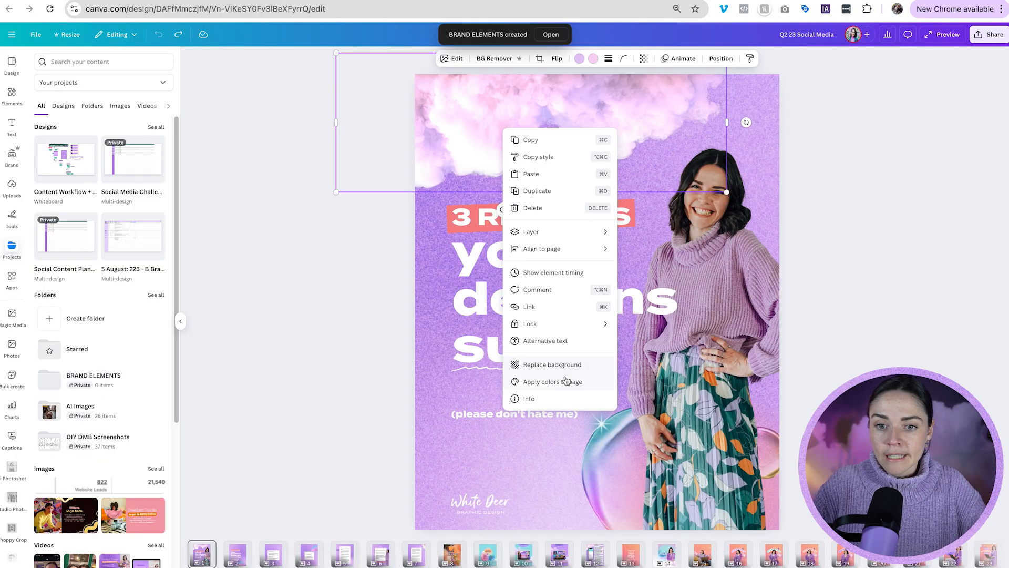
Add the poster's top cloud graphic to the BRAND ELEMENTS folder
click(528, 398)
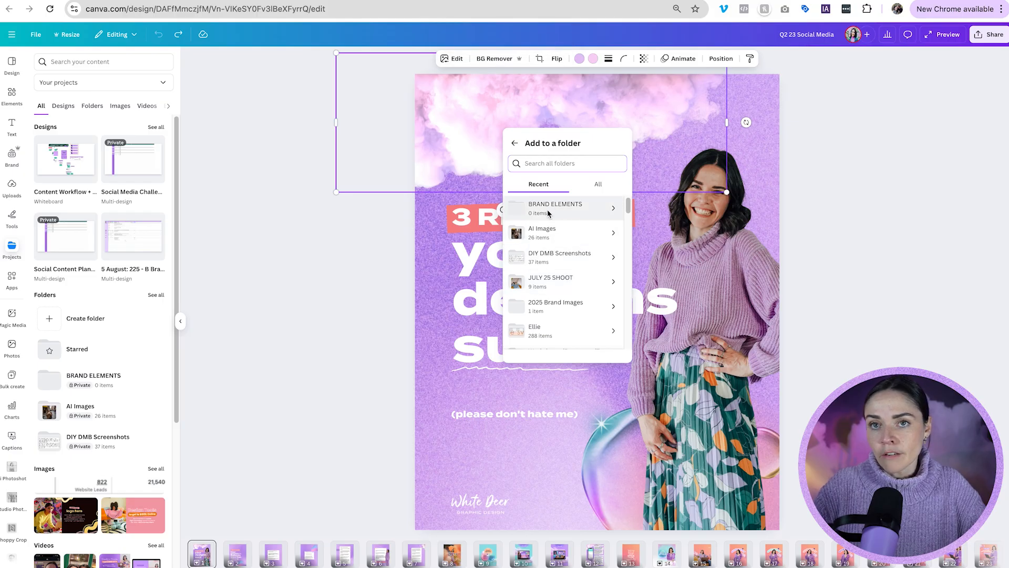
text(brand elements)
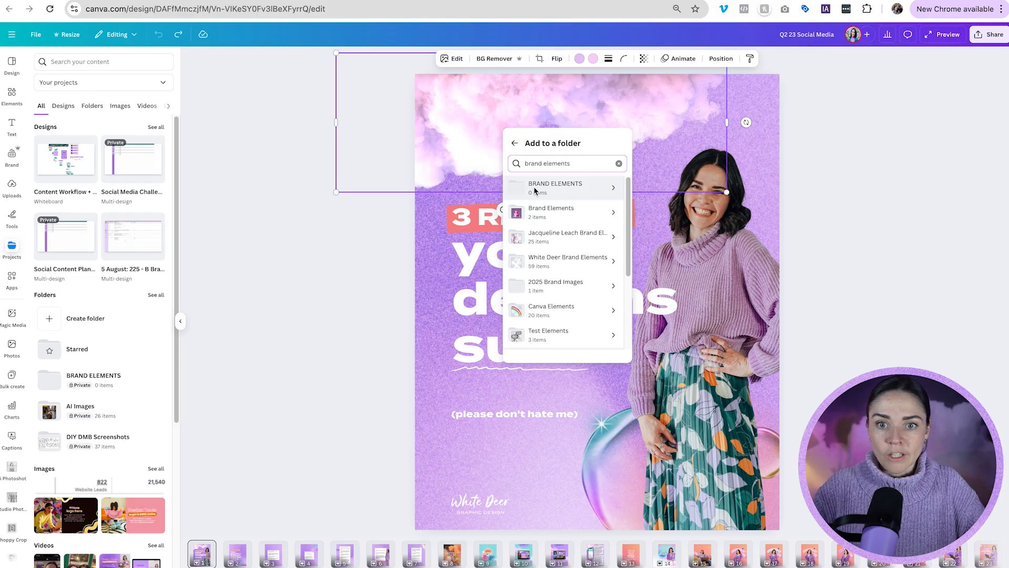
click(555, 187)
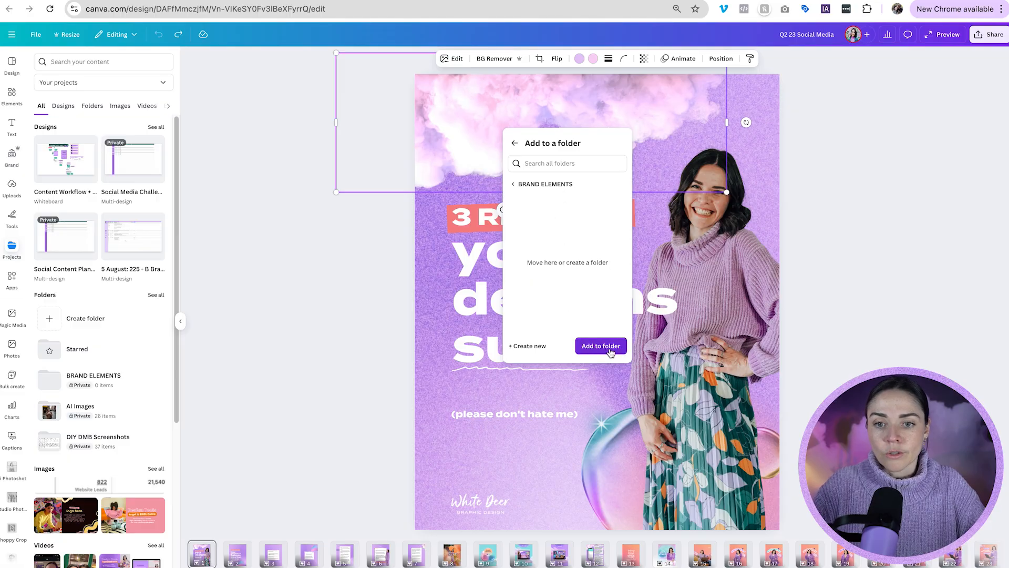
click(599, 346)
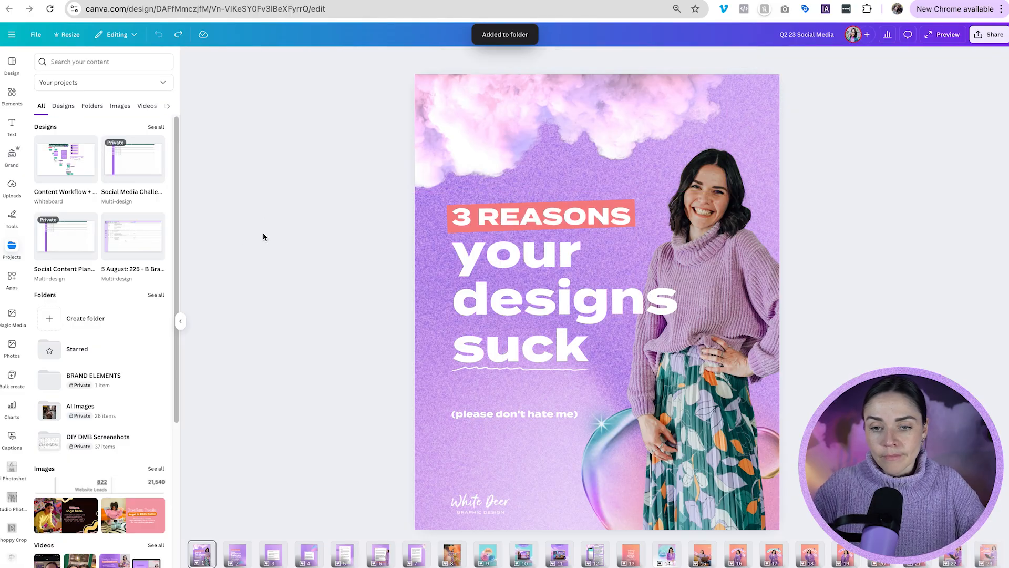
mouse_move(12, 95)
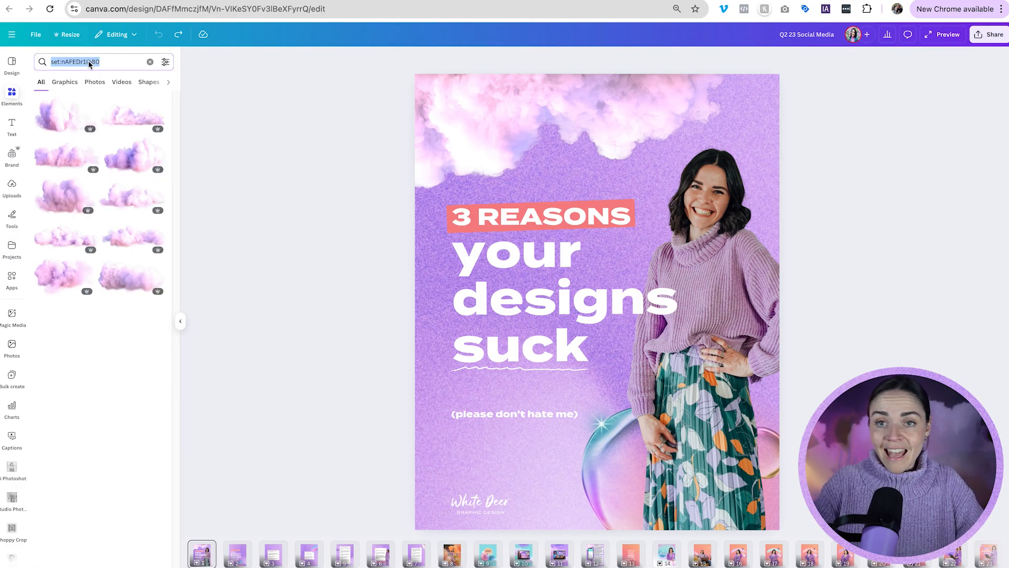
Add the purple wavy pattern (found via "purple pattern") and the glass bubble to BRAND ELEMENTS
text(carrot)
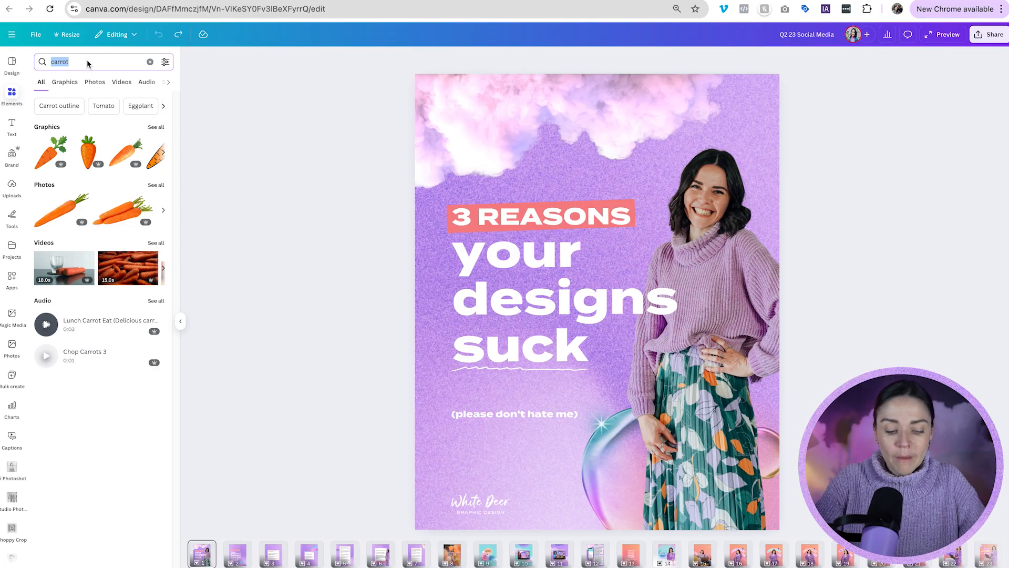
text(purple pattern)
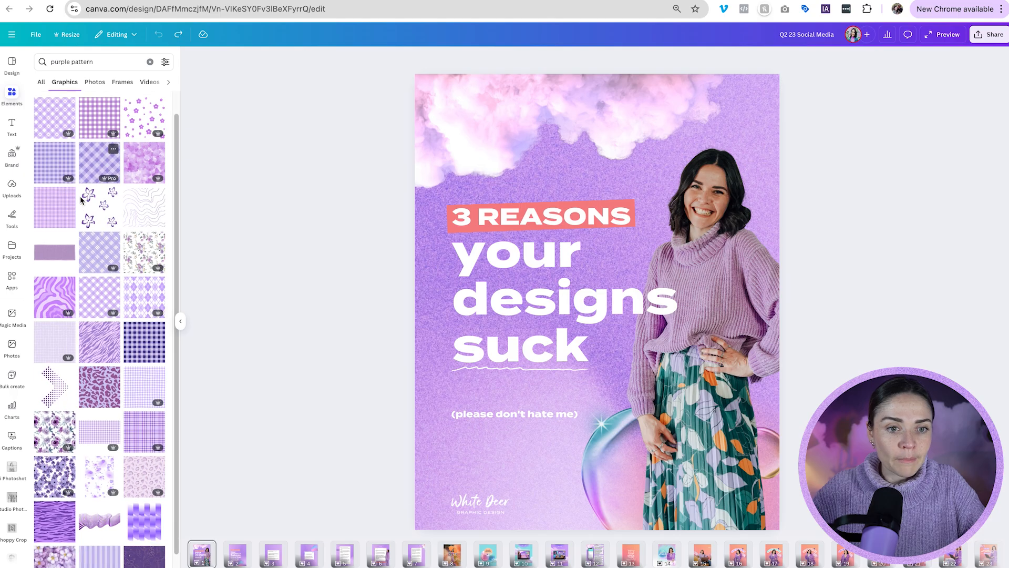
scroll(down, 3)
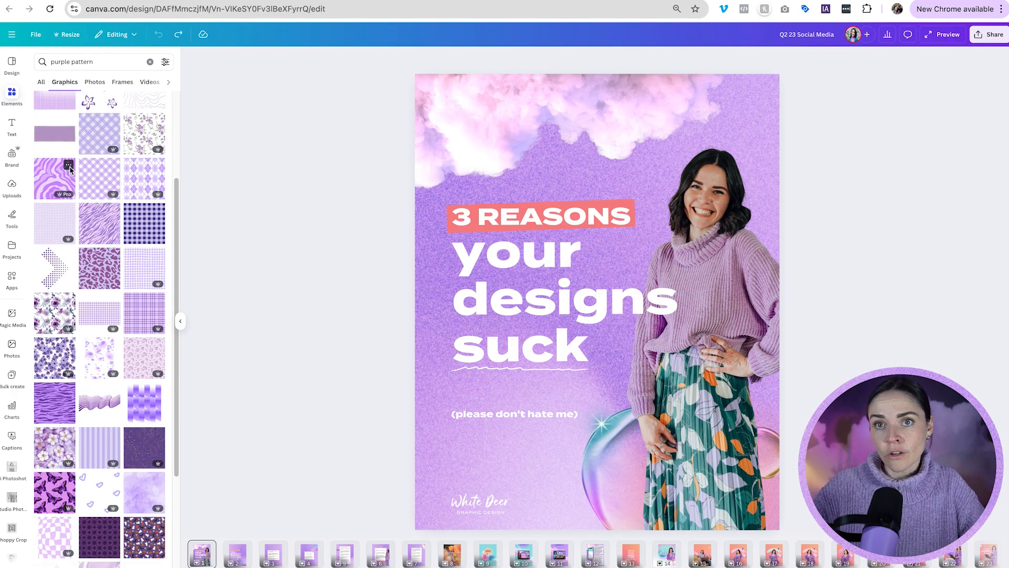
right_click(55, 179)
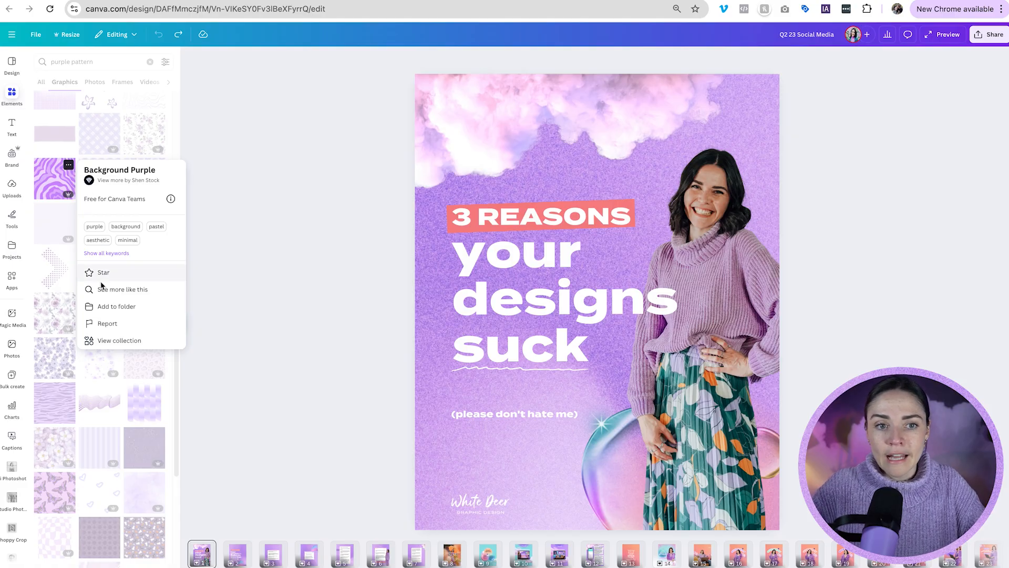
mouse_move(116, 306)
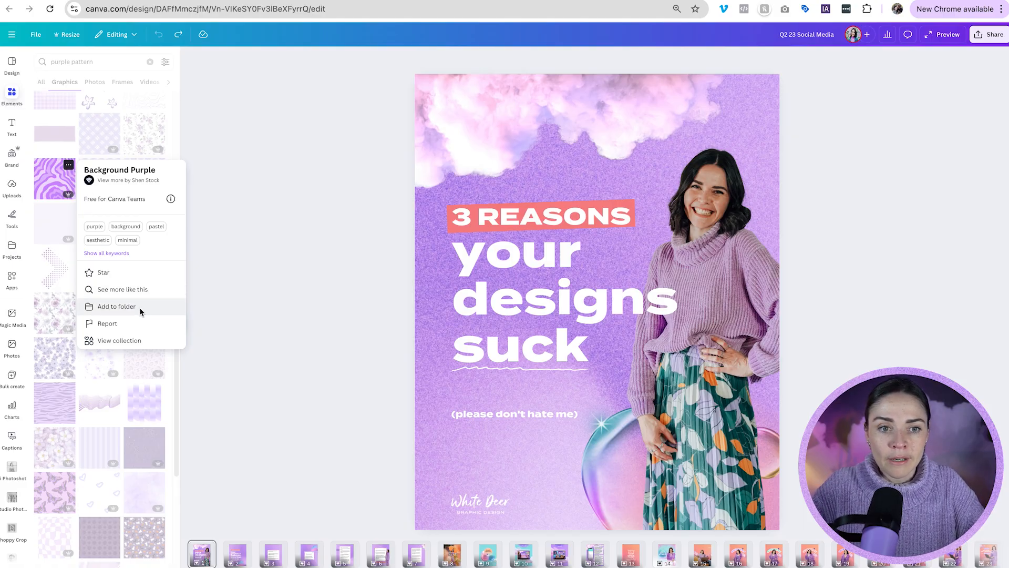
click(117, 306)
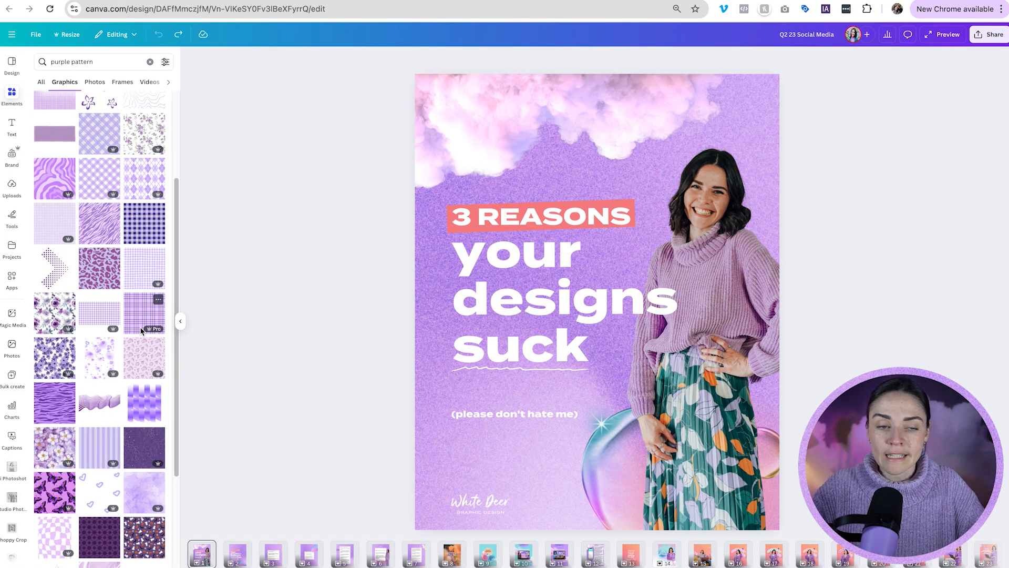
click(550, 461)
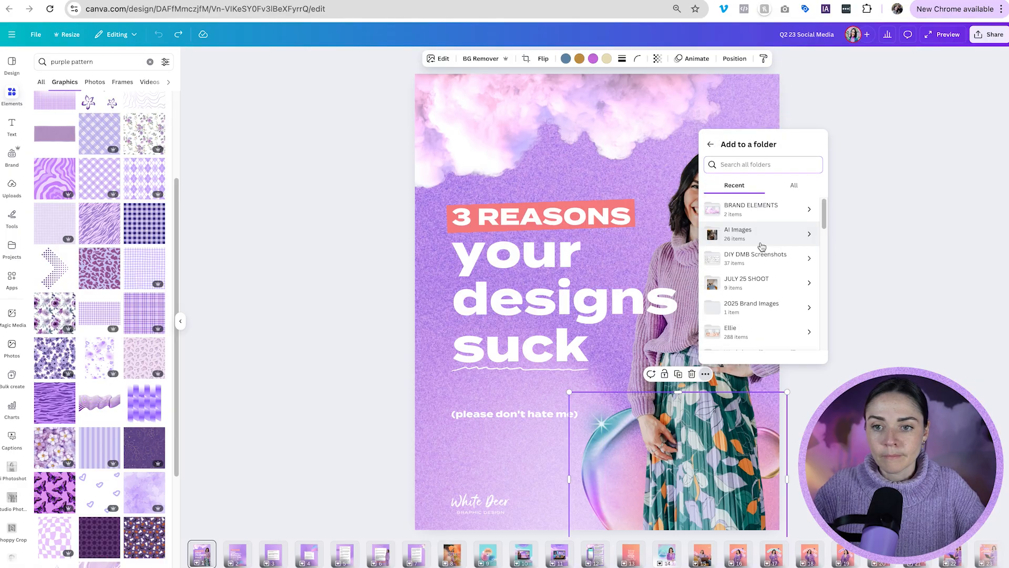
click(751, 204)
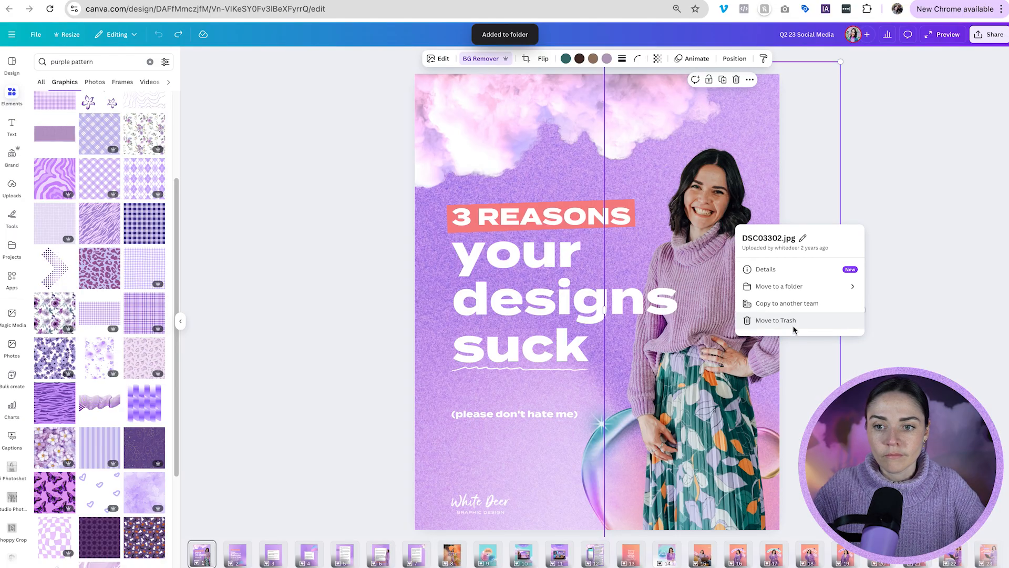
Move portrait photo DSC03302.jpg into BRAND ELEMENTS, then deselect it
click(776, 286)
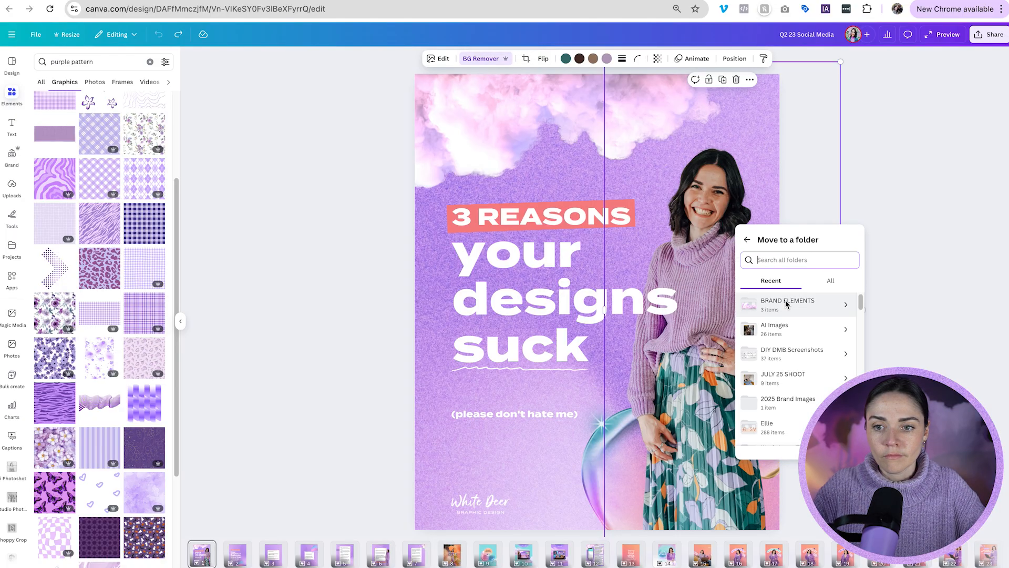
click(787, 304)
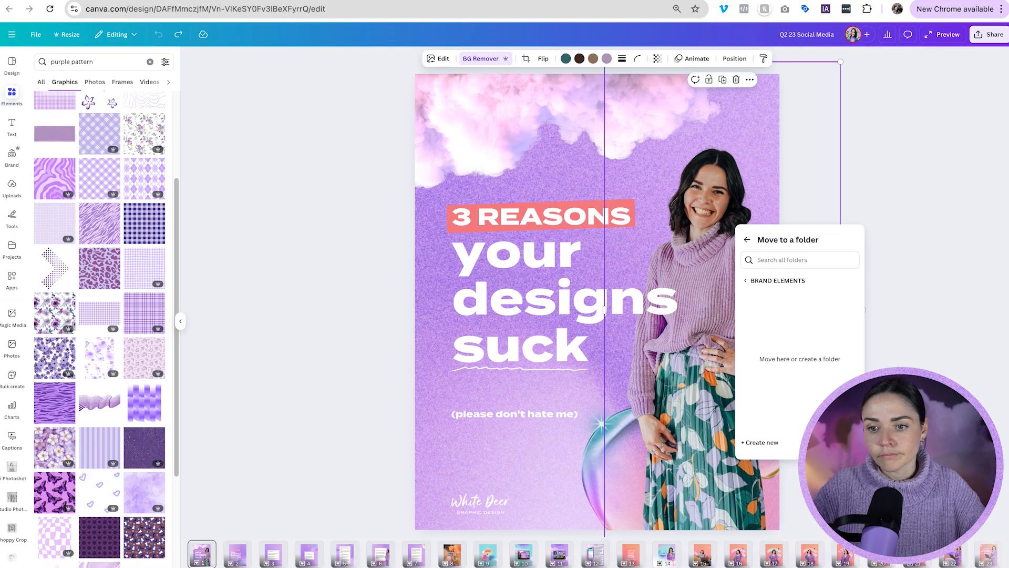
click(799, 359)
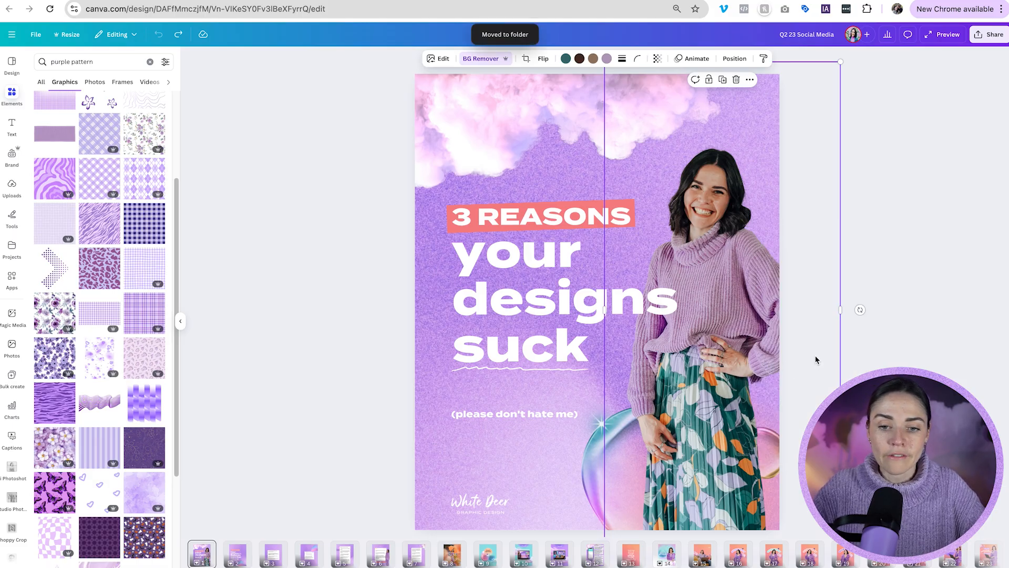
click(221, 251)
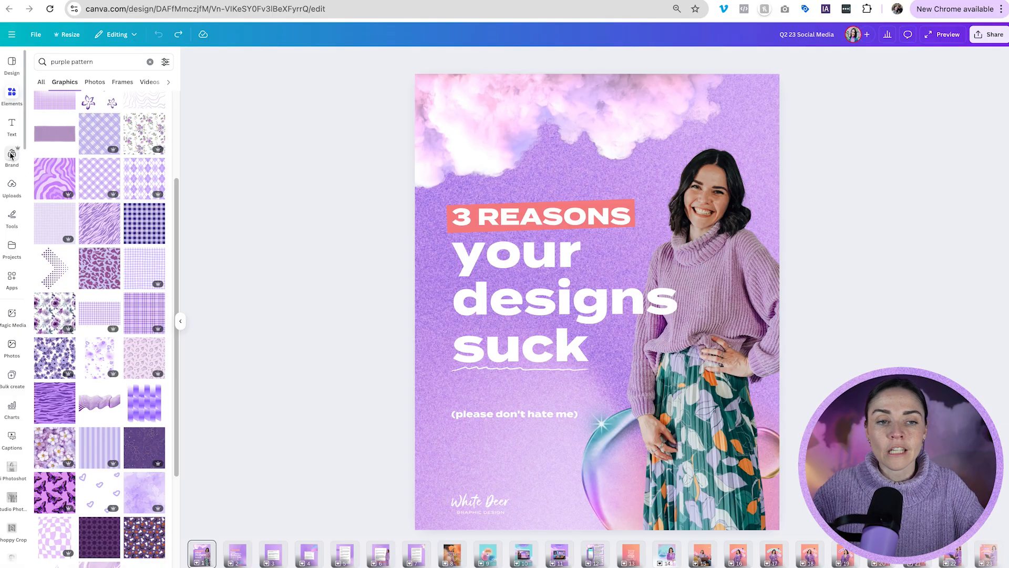
mouse_move(11, 156)
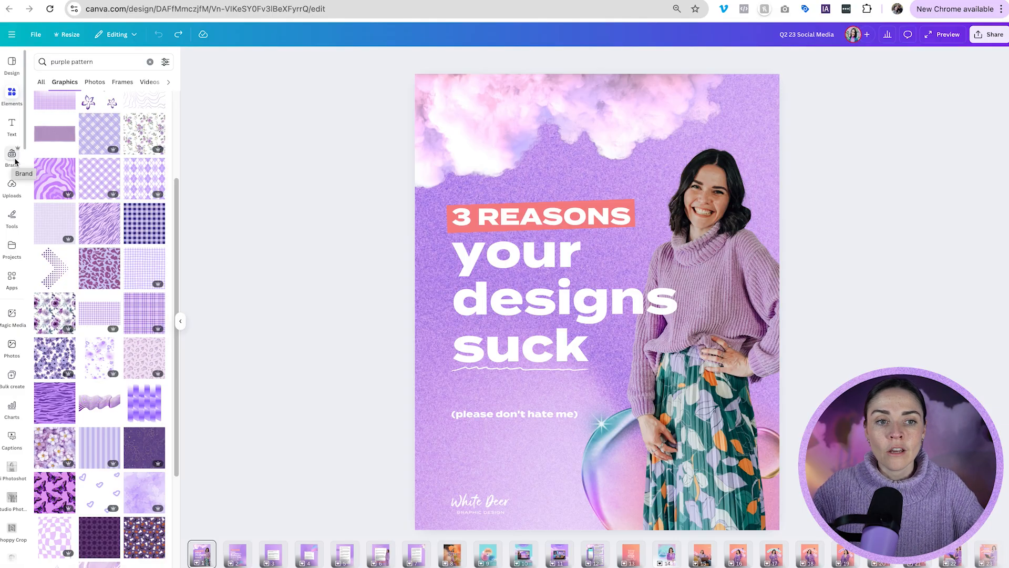
Open the Brand Kit's full Graphics page and bring up its Add new menu
click(11, 153)
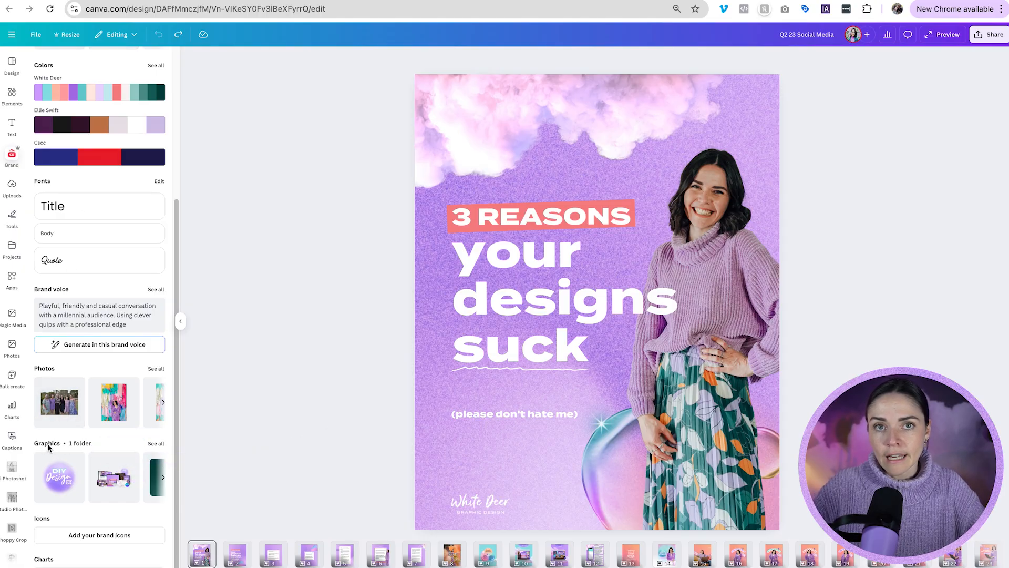
click(156, 443)
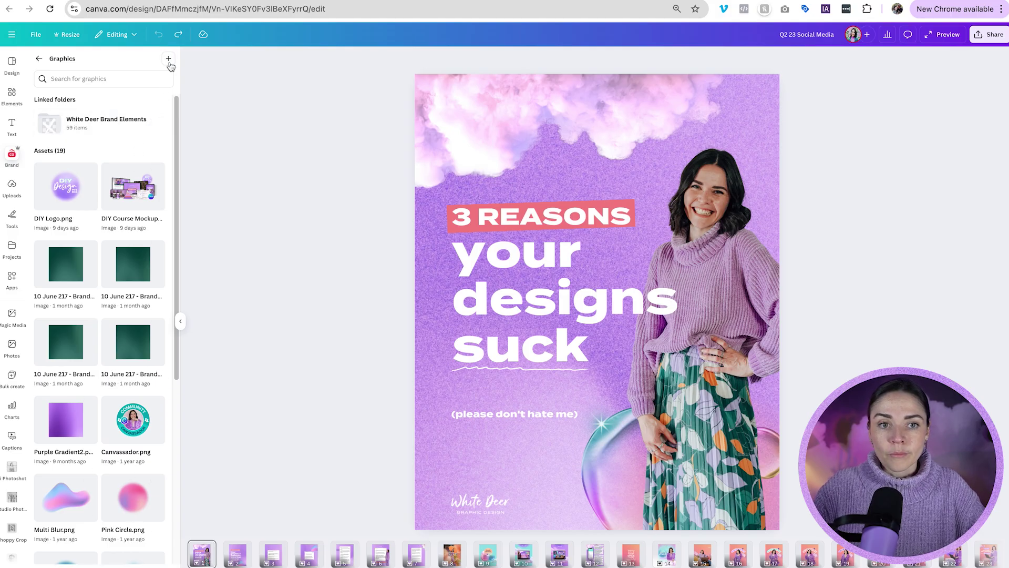
click(169, 58)
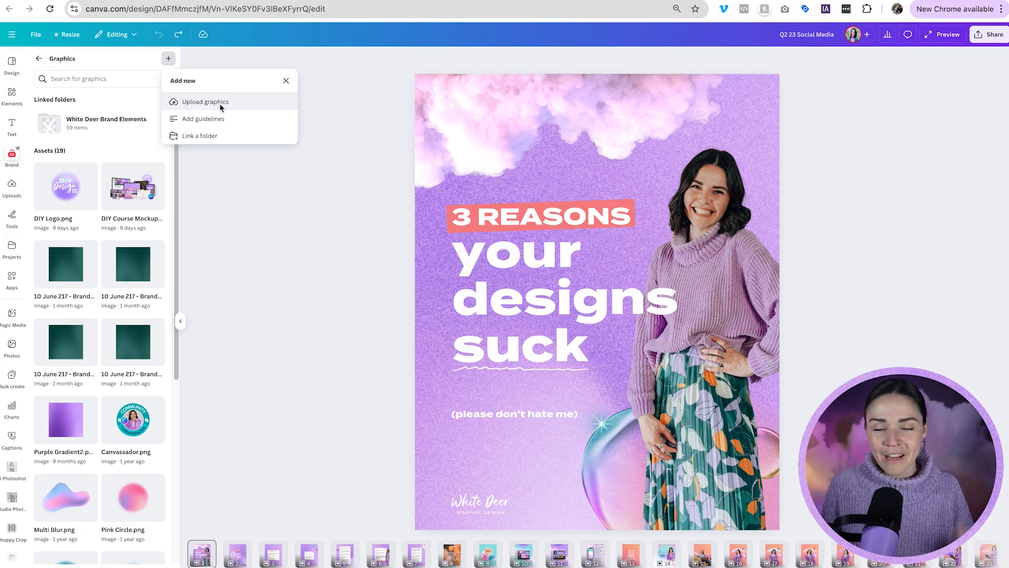
mouse_move(256, 251)
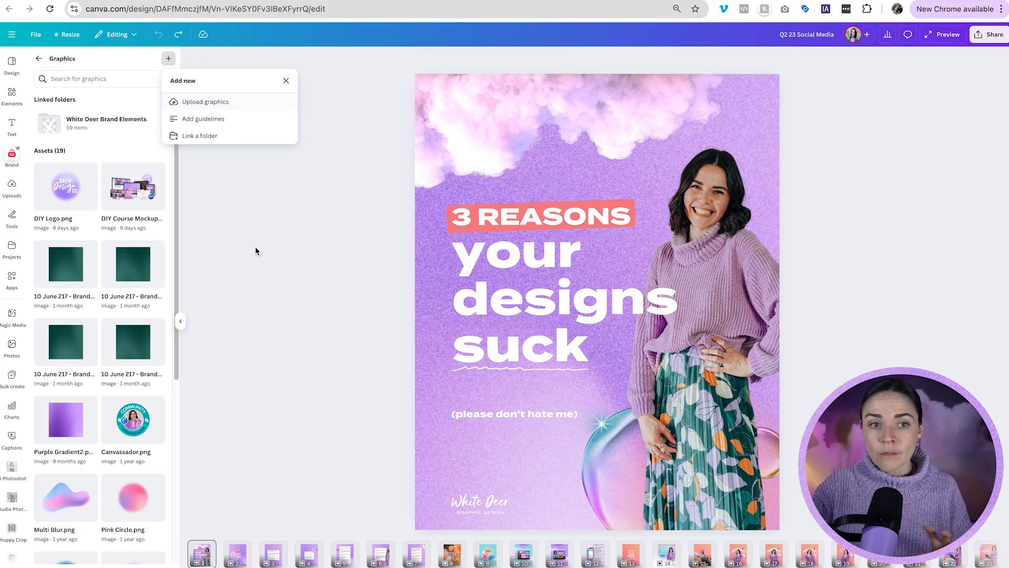
click(286, 80)
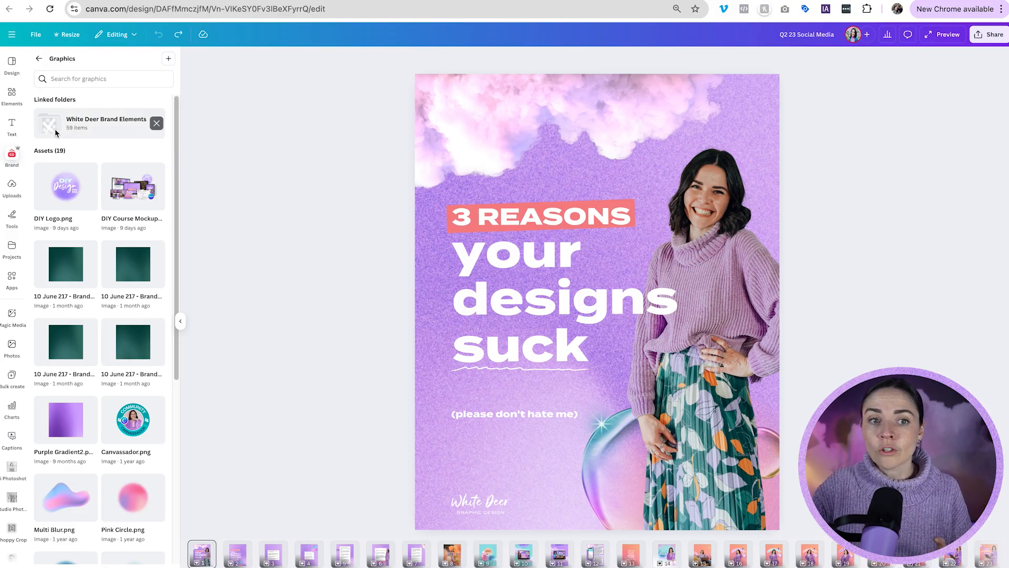
mouse_move(168, 59)
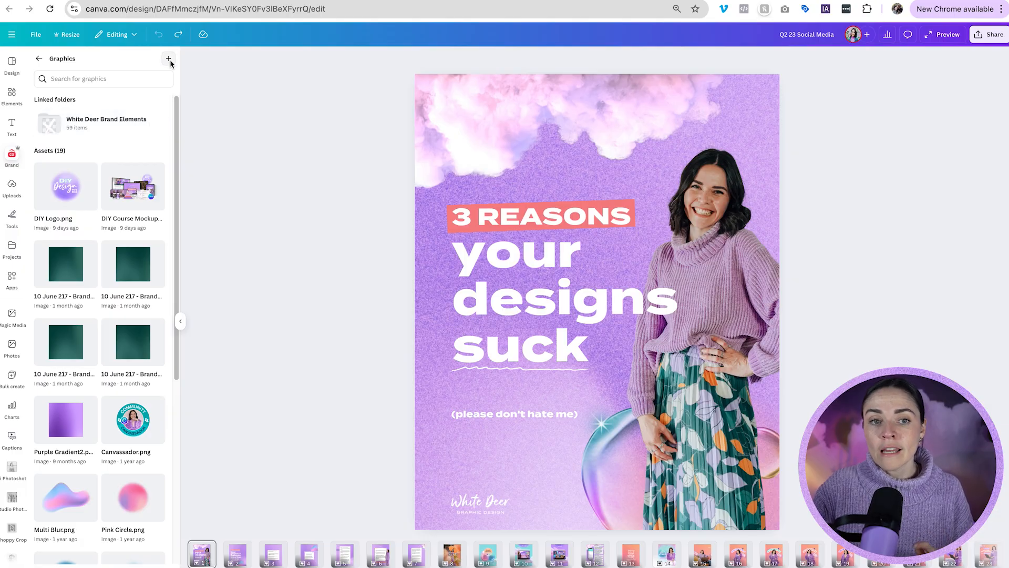
click(168, 58)
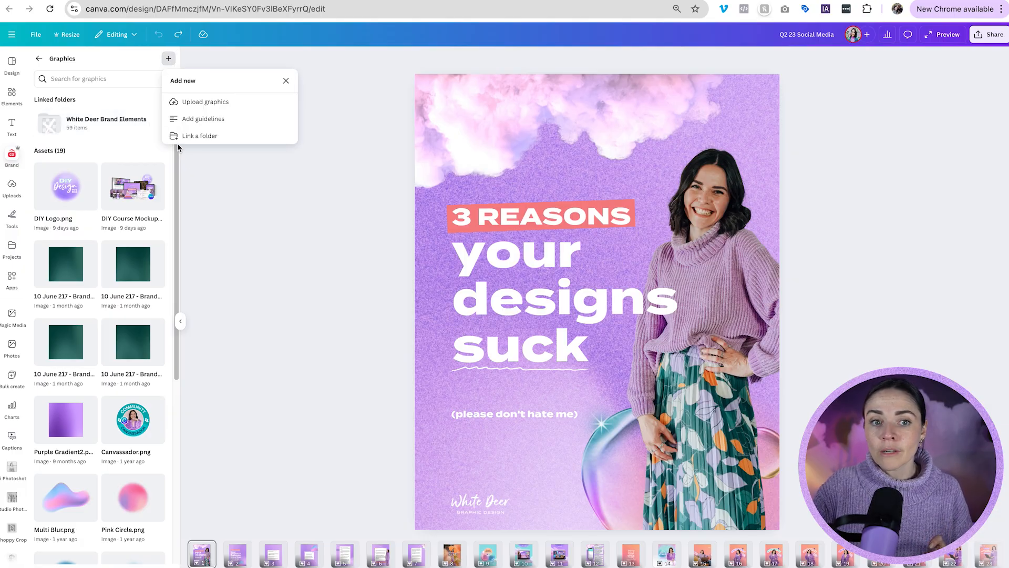
mouse_move(238, 136)
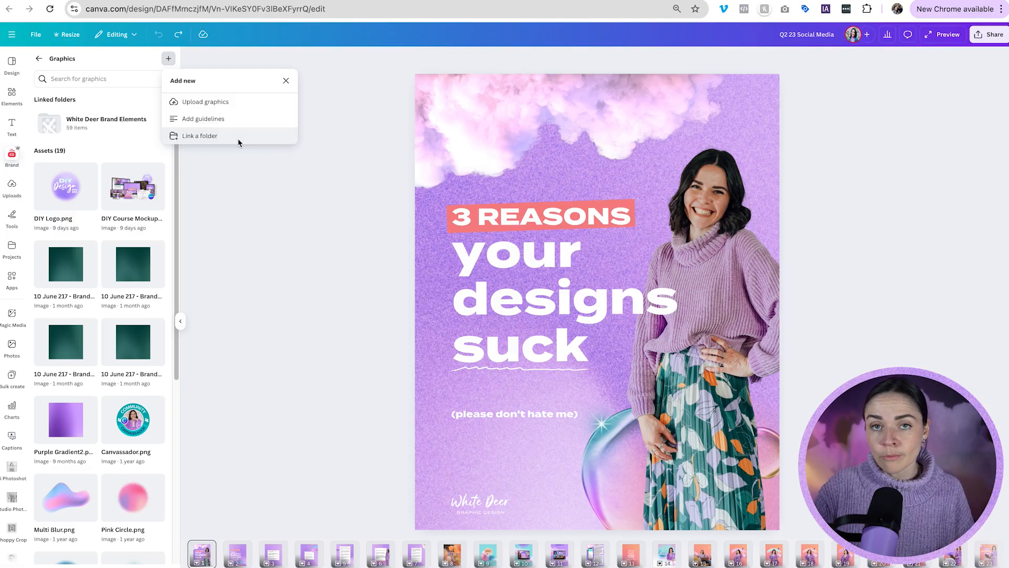
mouse_move(218, 137)
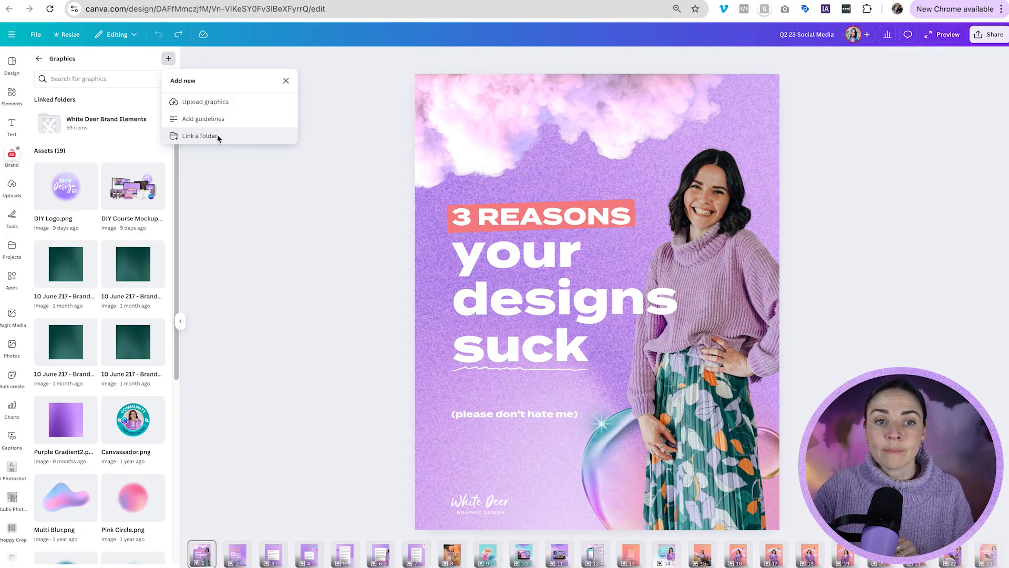
Link the BRAND ELEMENTS folder to Graphics, share it with Brand Kit users, and save
click(200, 136)
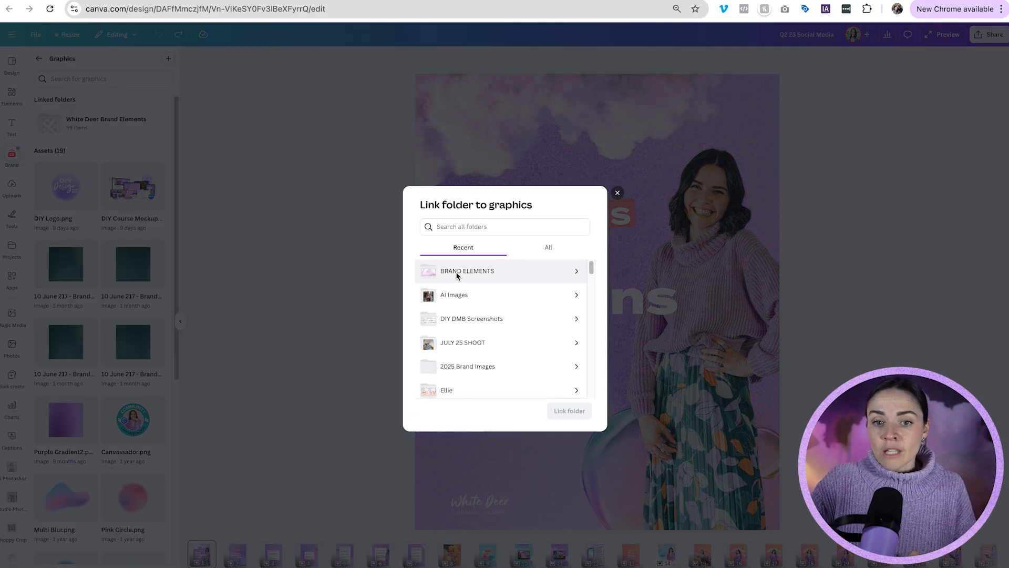
click(568, 411)
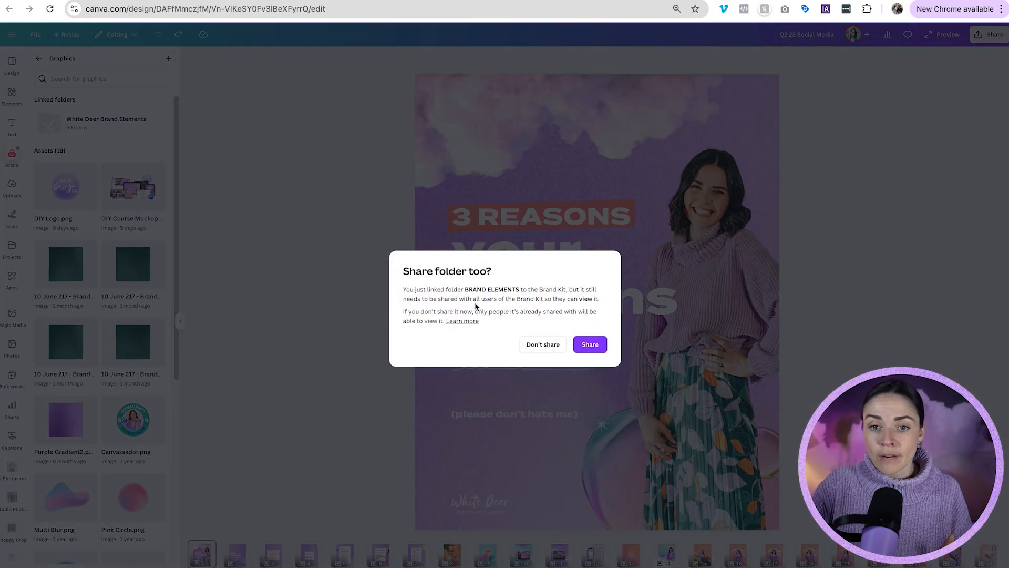
mouse_move(641, 357)
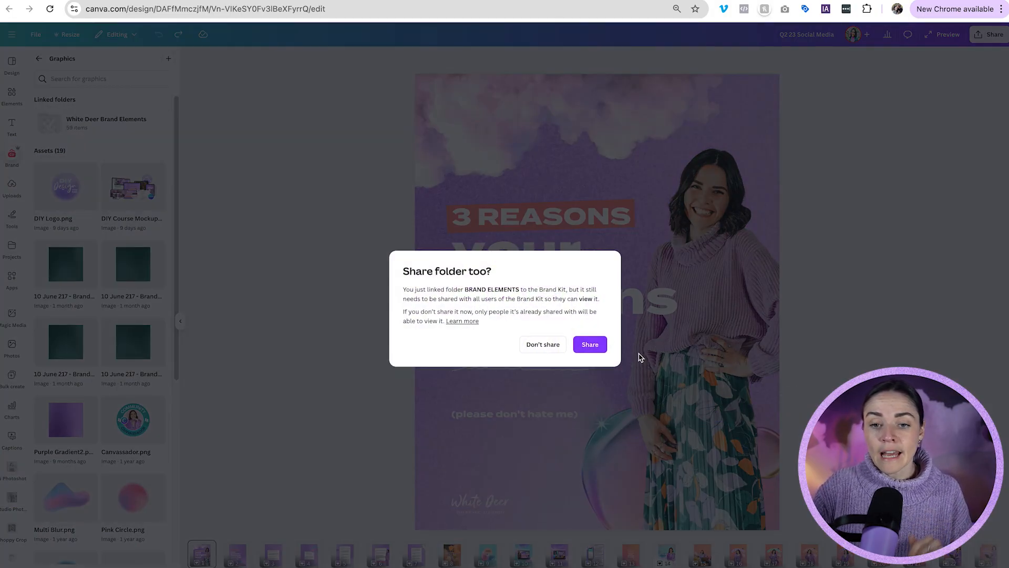
click(589, 344)
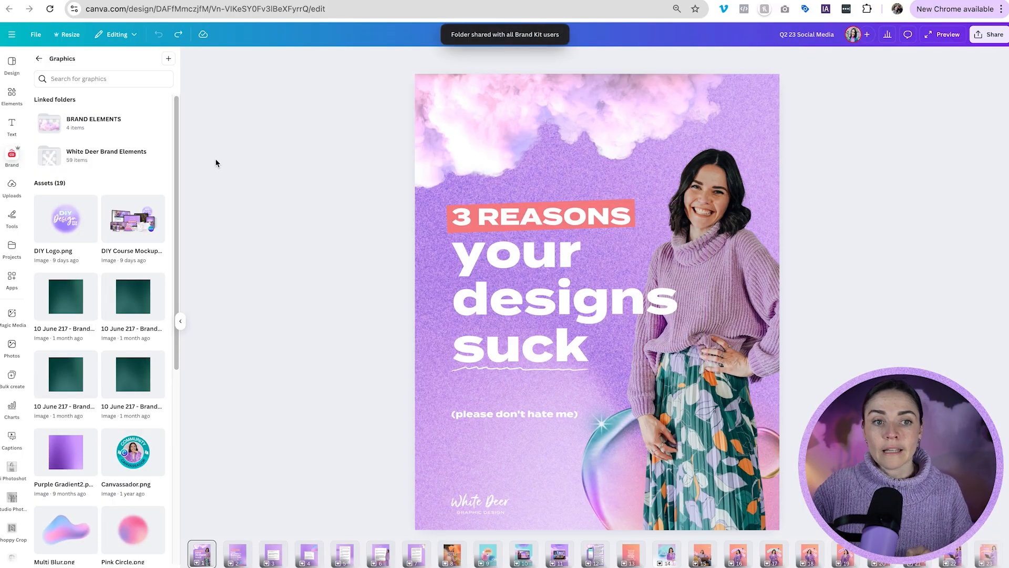
mouse_move(102, 519)
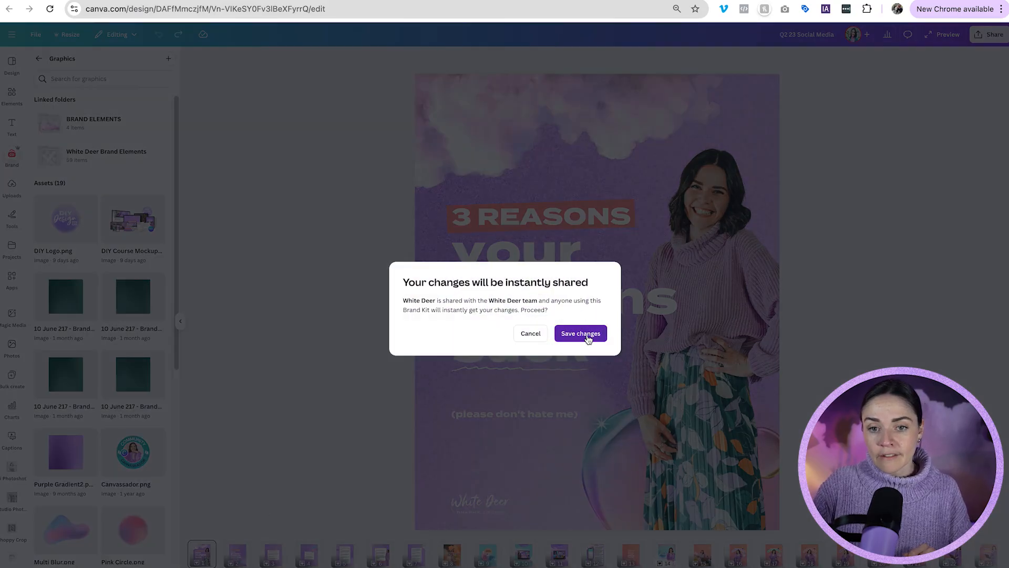
click(579, 333)
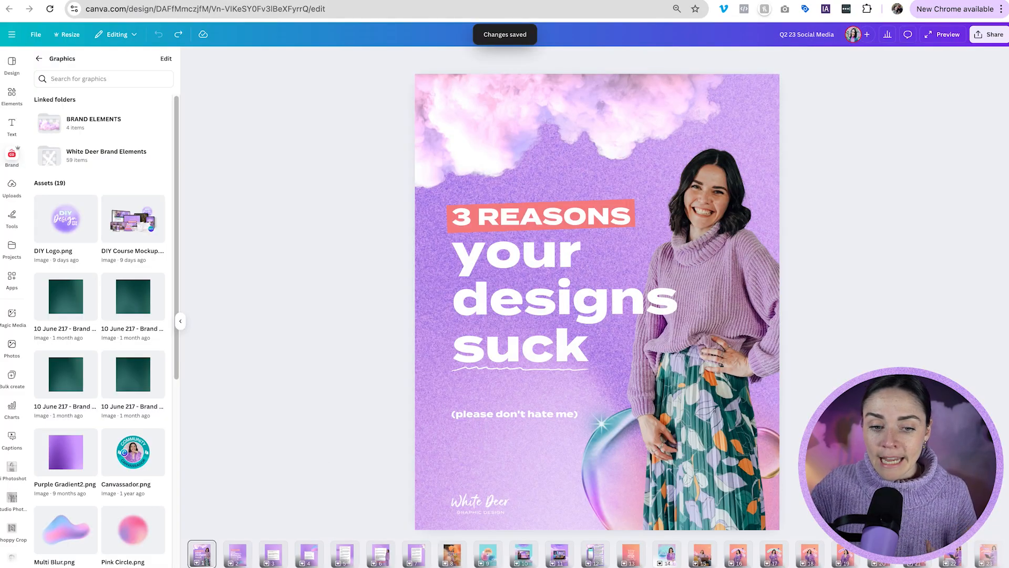
mouse_move(225, 553)
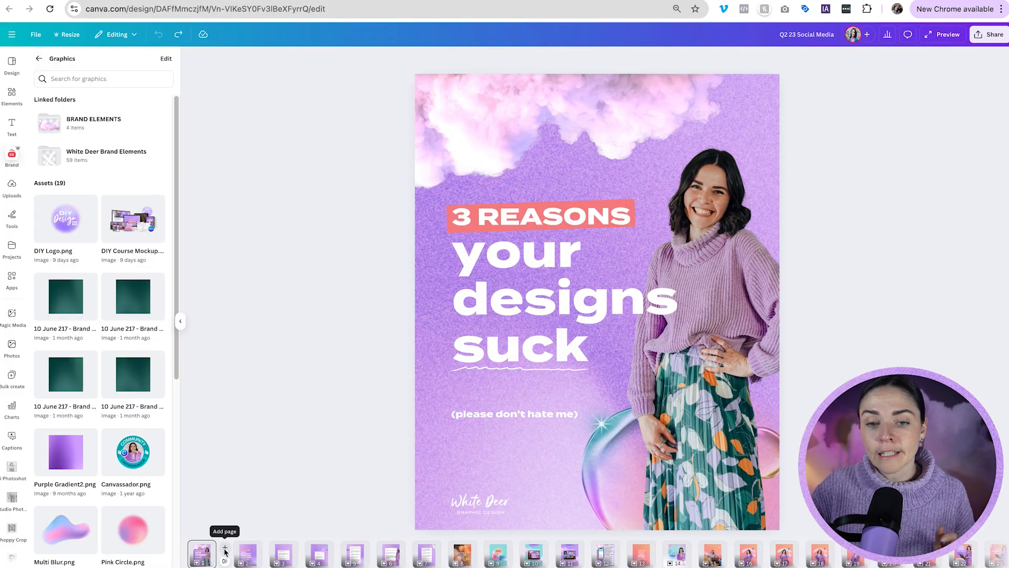
Add a new page with the BRAND ELEMENTS portrait photo, then pin High Gloss Bubbles to the folder
click(224, 548)
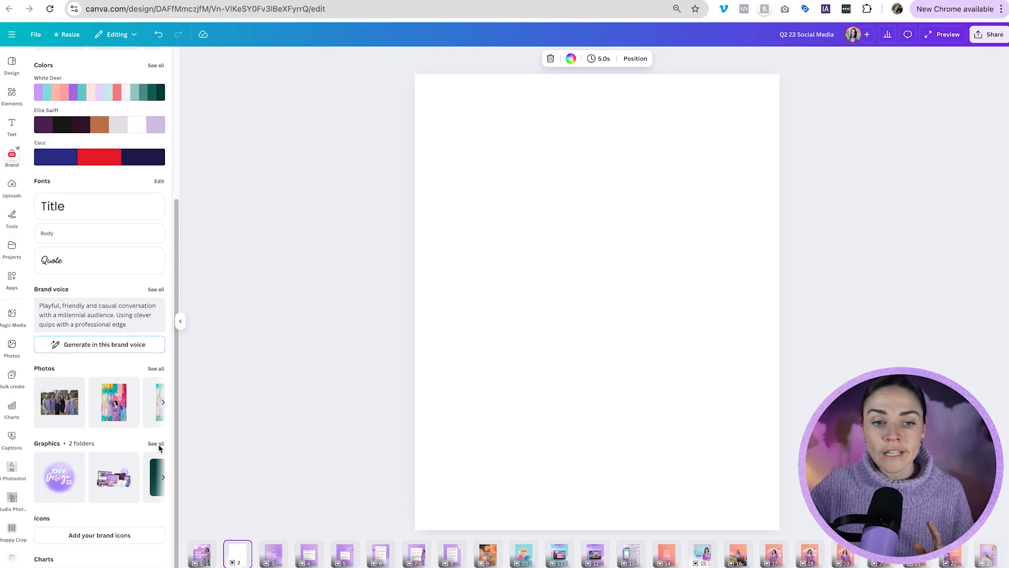
click(155, 444)
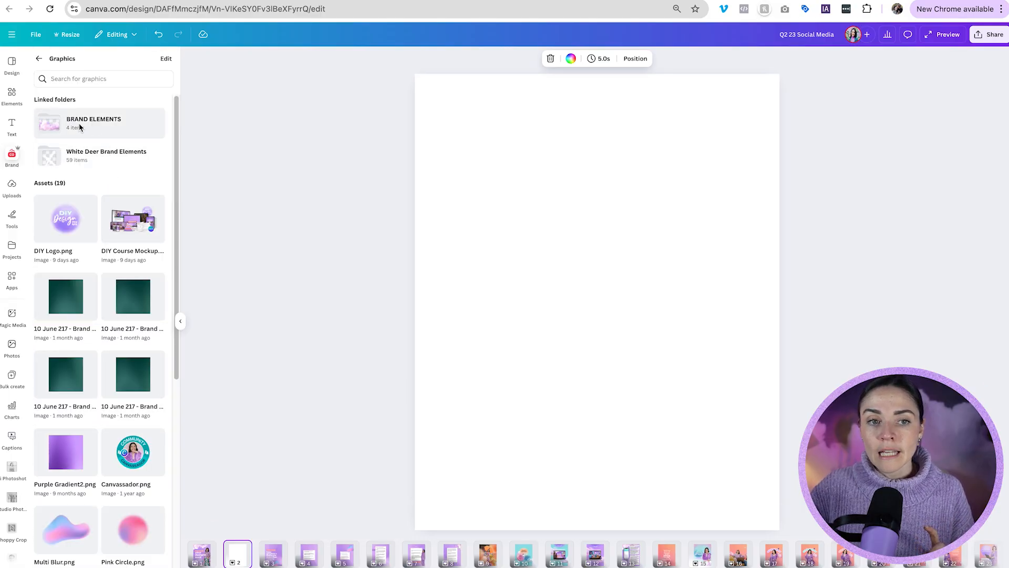
click(93, 123)
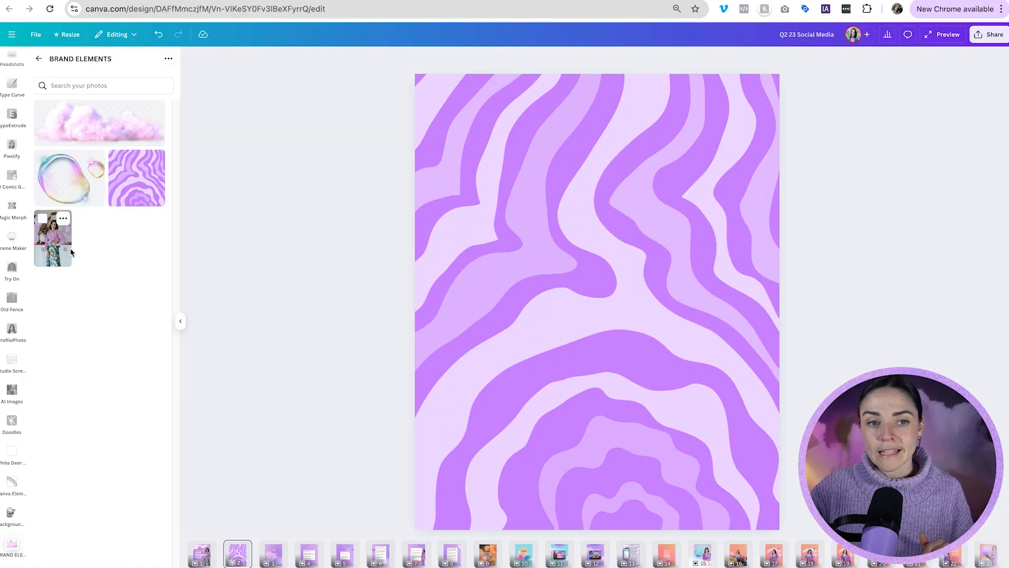
click(52, 237)
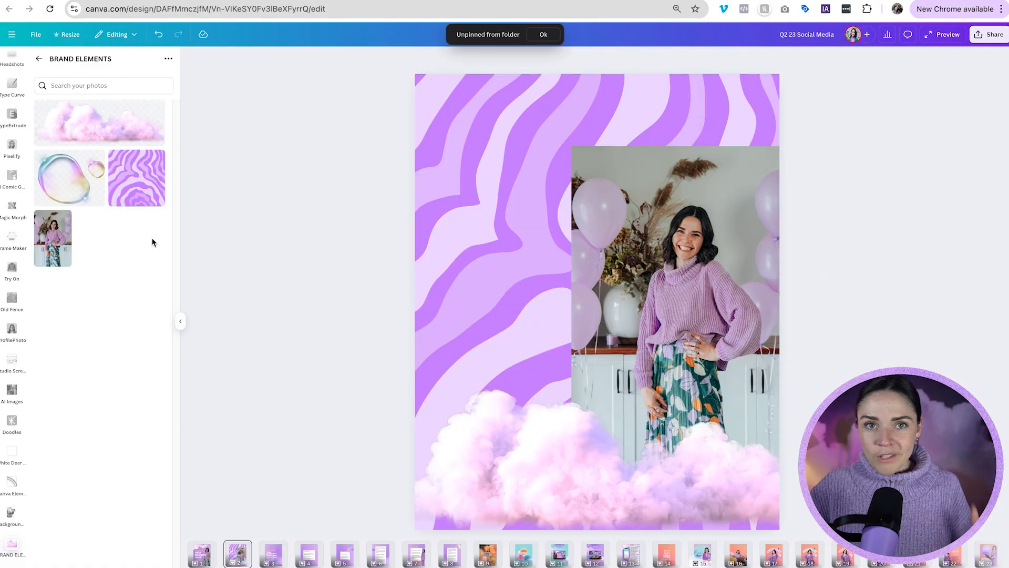
mouse_move(73, 555)
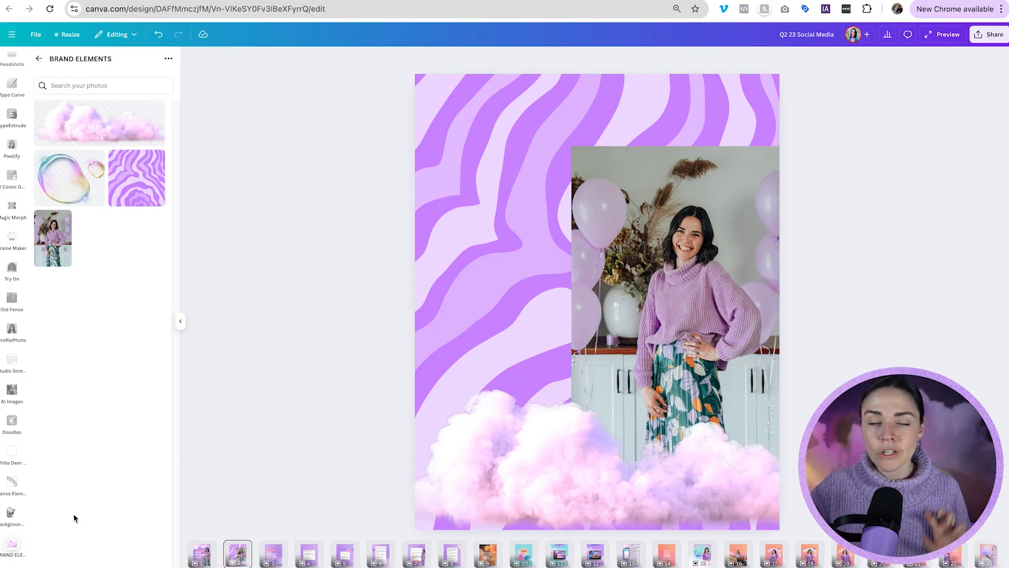
click(96, 159)
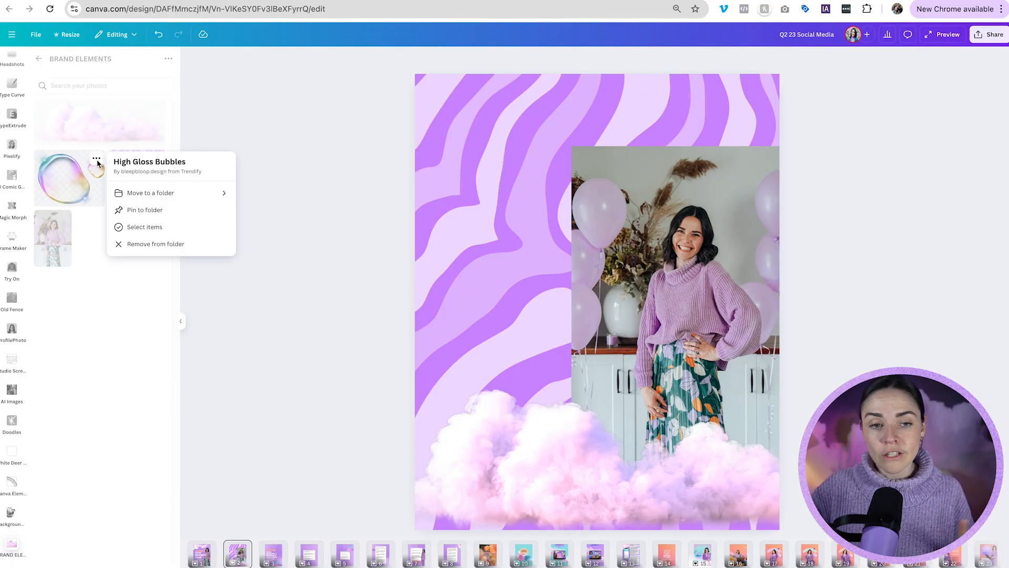
click(145, 210)
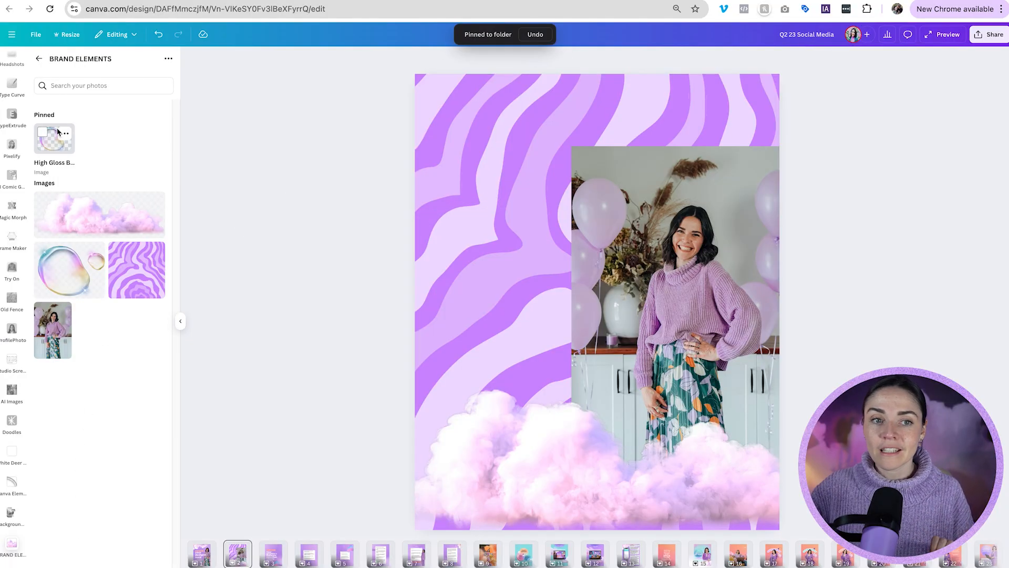